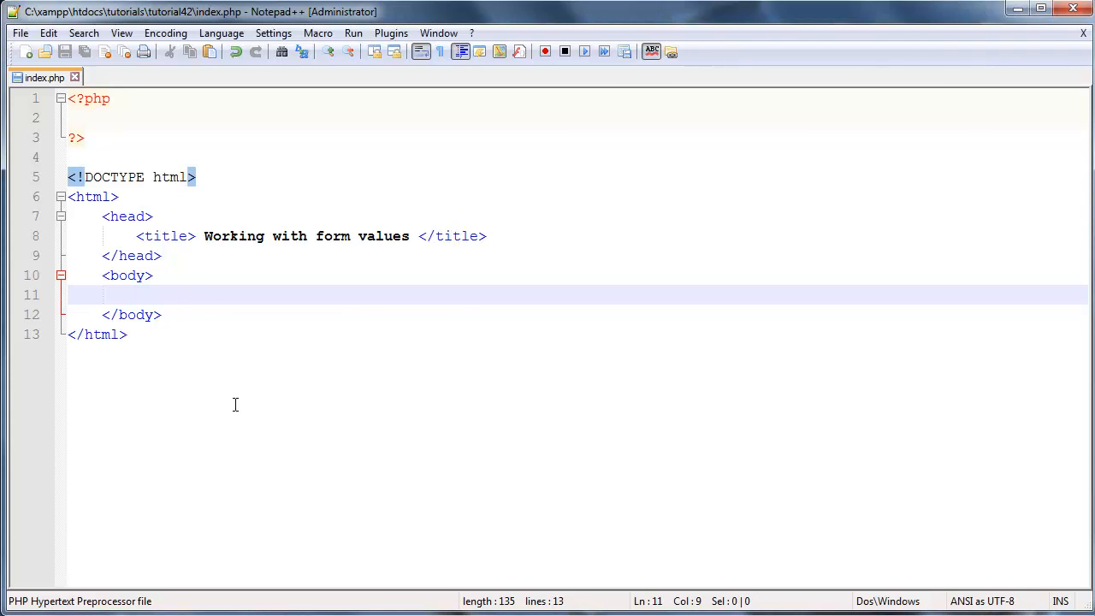
mouse_move(207, 311)
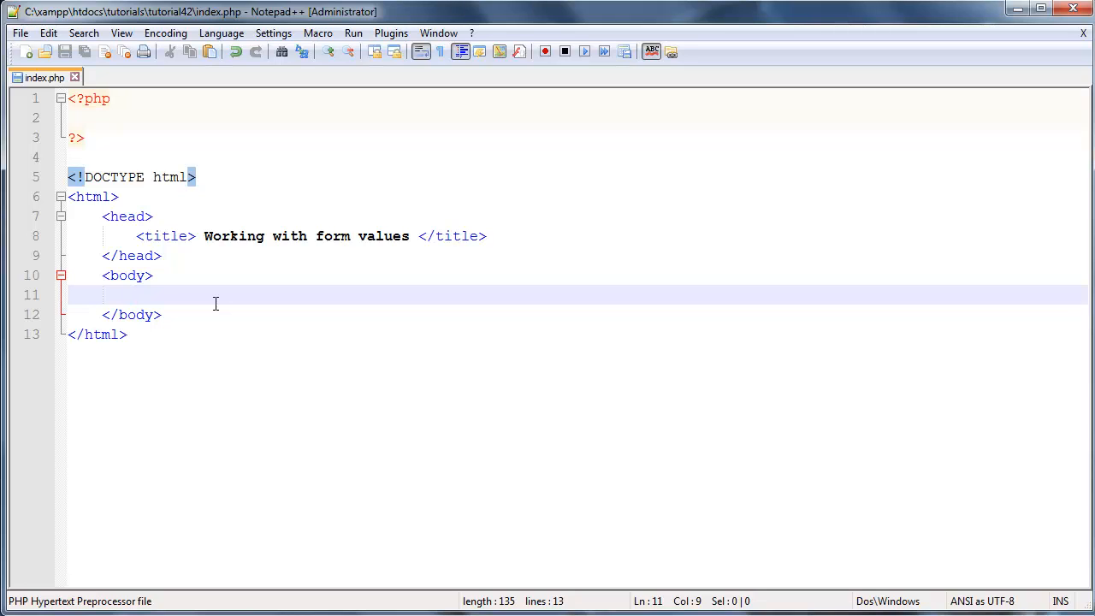
Add an empty <form></form> element inside the page body.
click(135, 294)
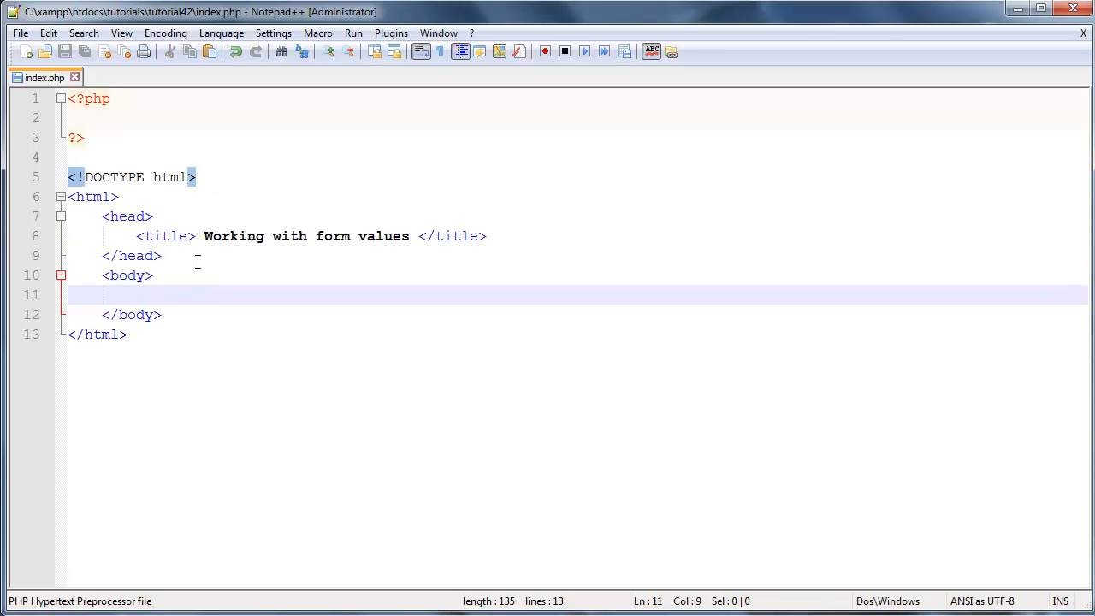
mouse_move(332, 215)
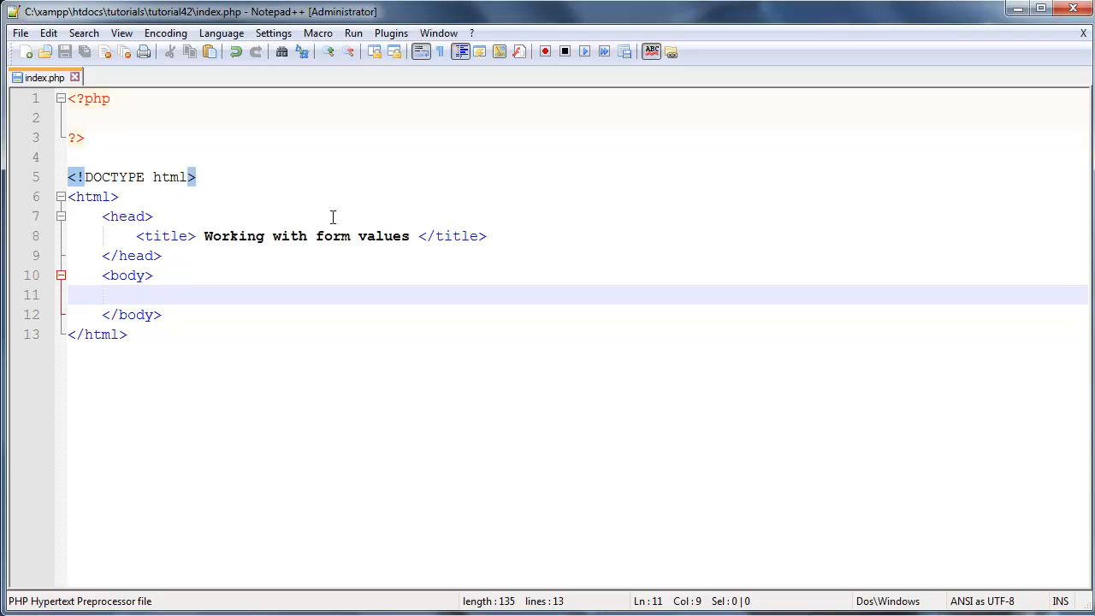
mouse_move(205, 295)
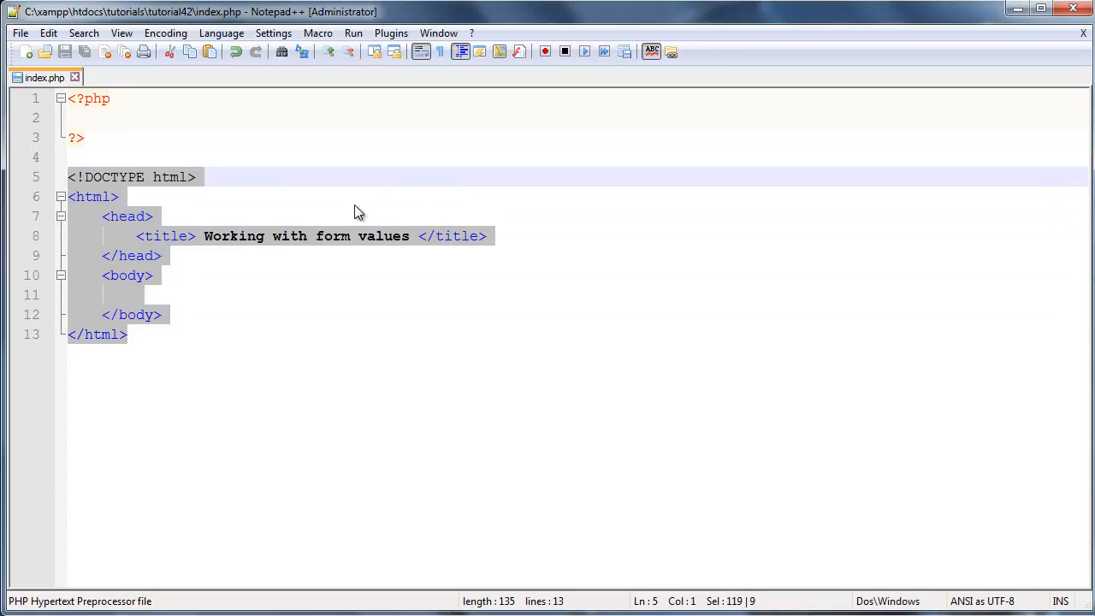
click(252, 295)
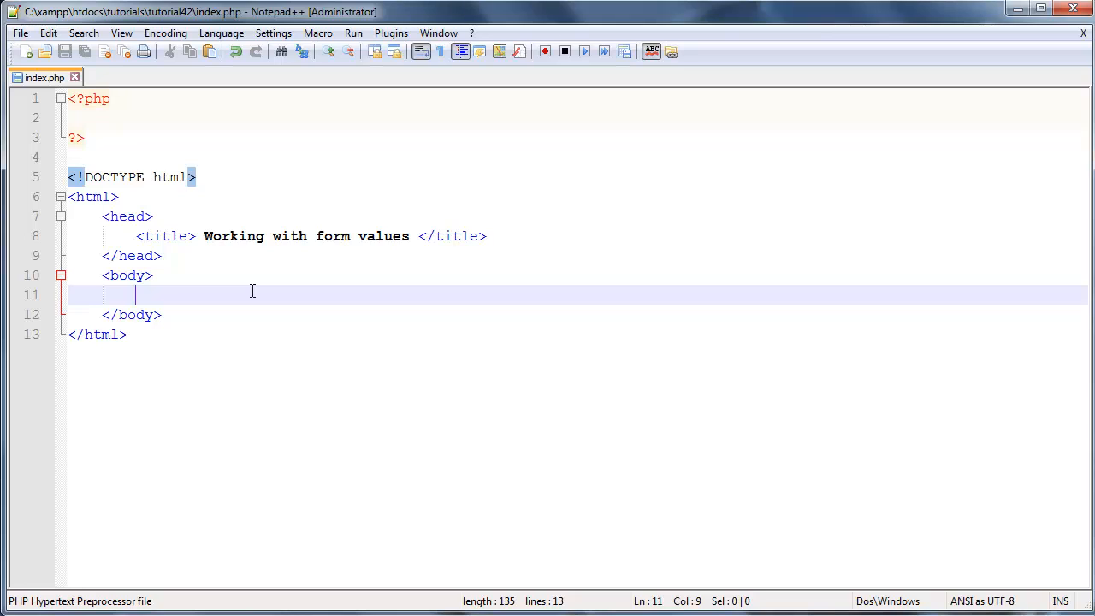
text(<>)
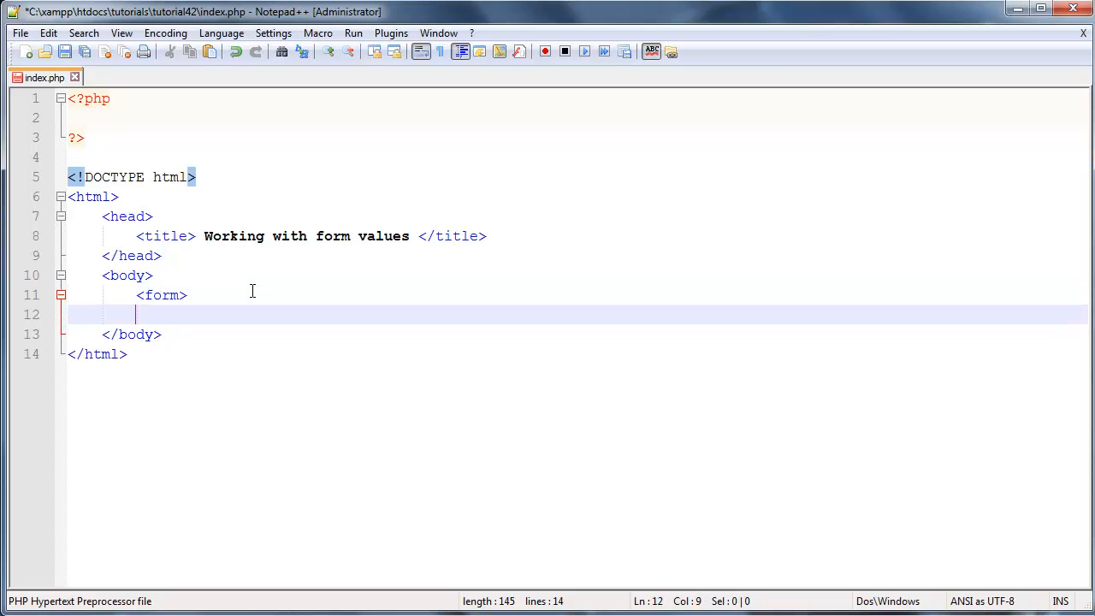
text(</form>)
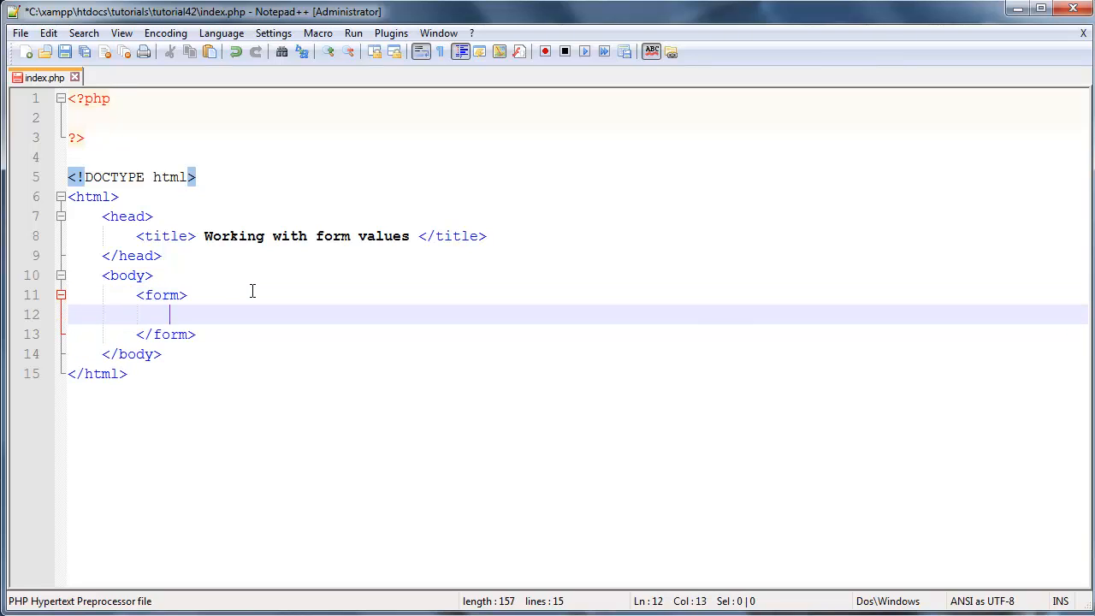
mouse_move(226, 300)
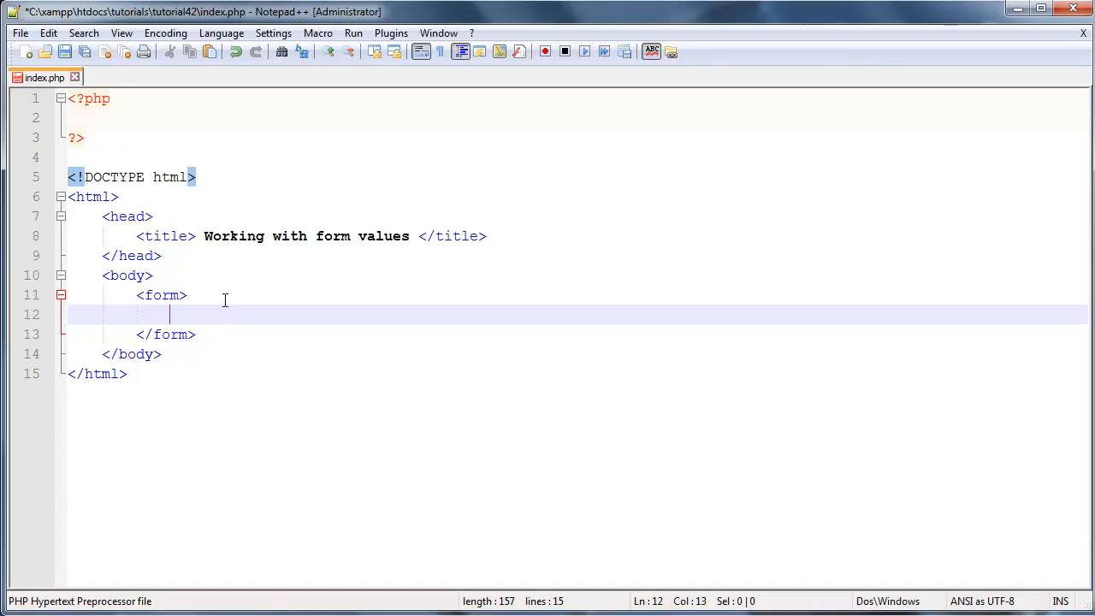
mouse_move(275, 328)
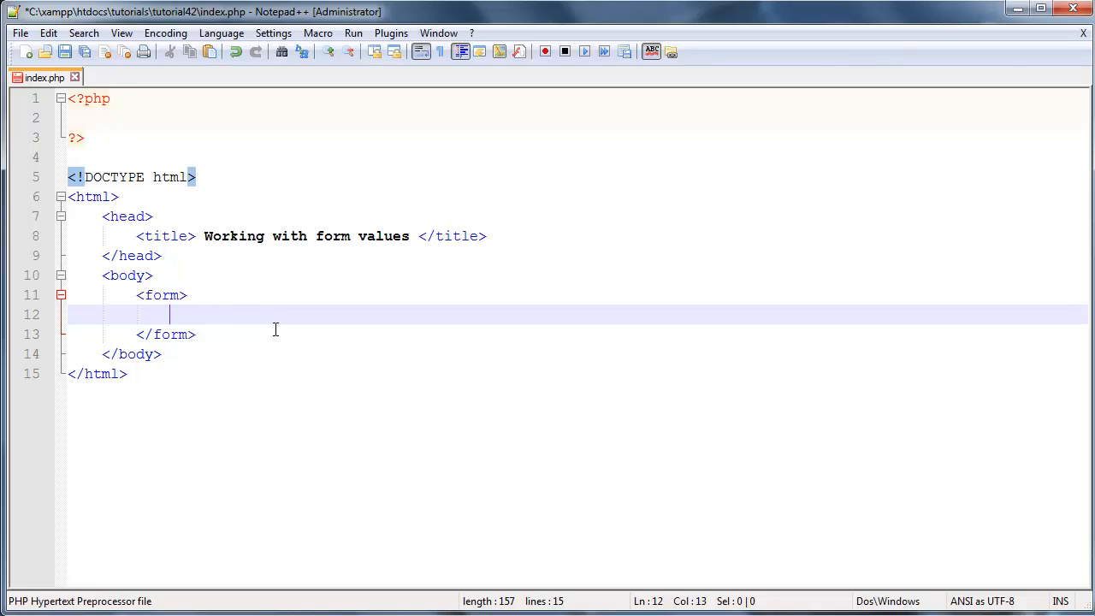
Put a name: label followed by <input type="text"/> inside the form, ending on a new line.
text(<>)
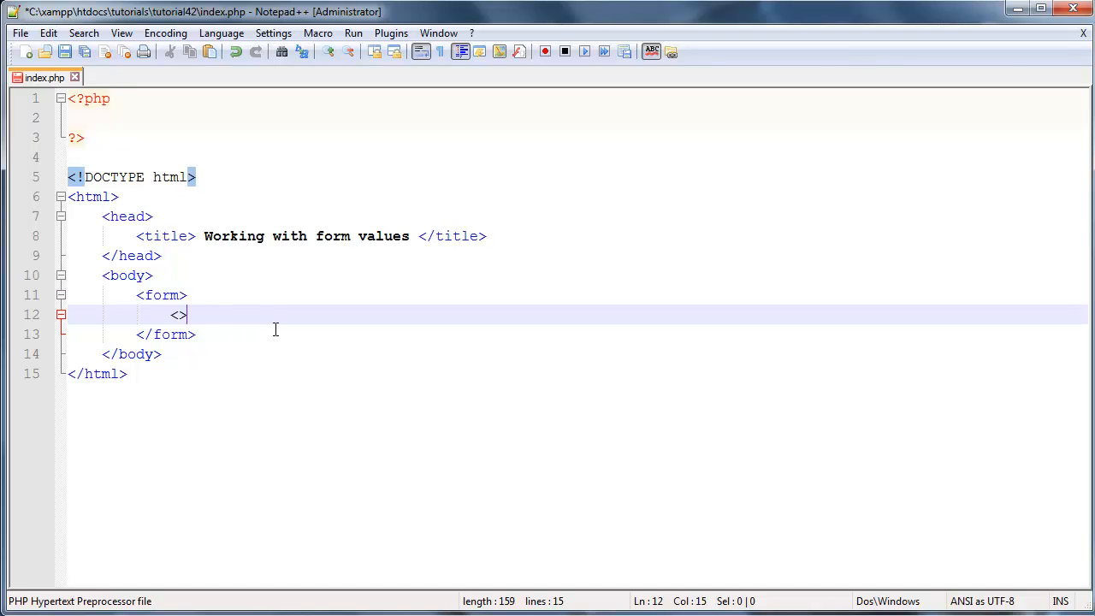
text(input)
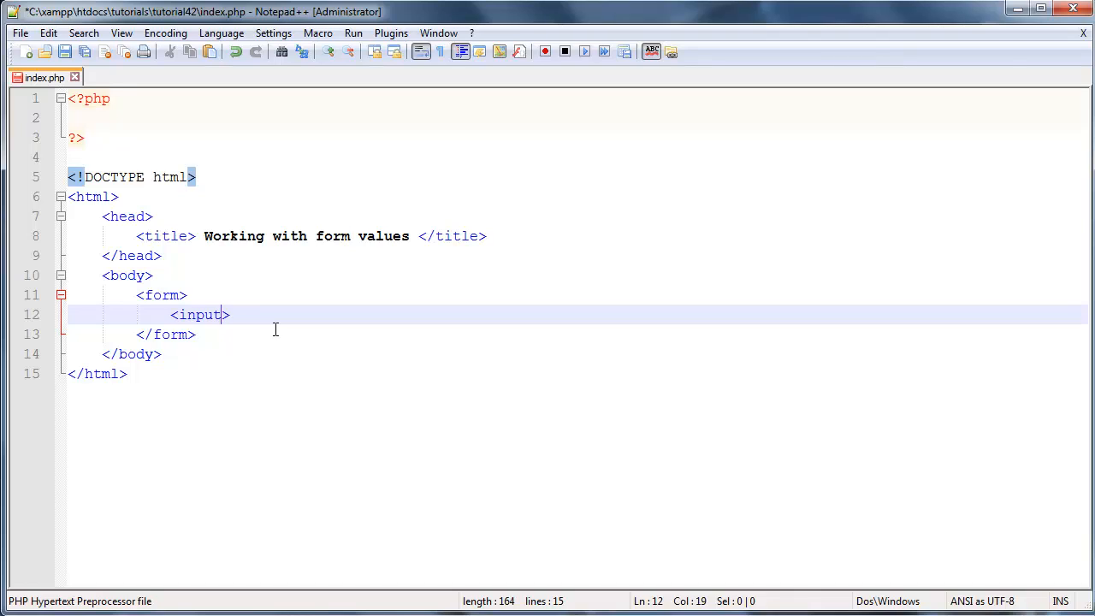
text(type=")
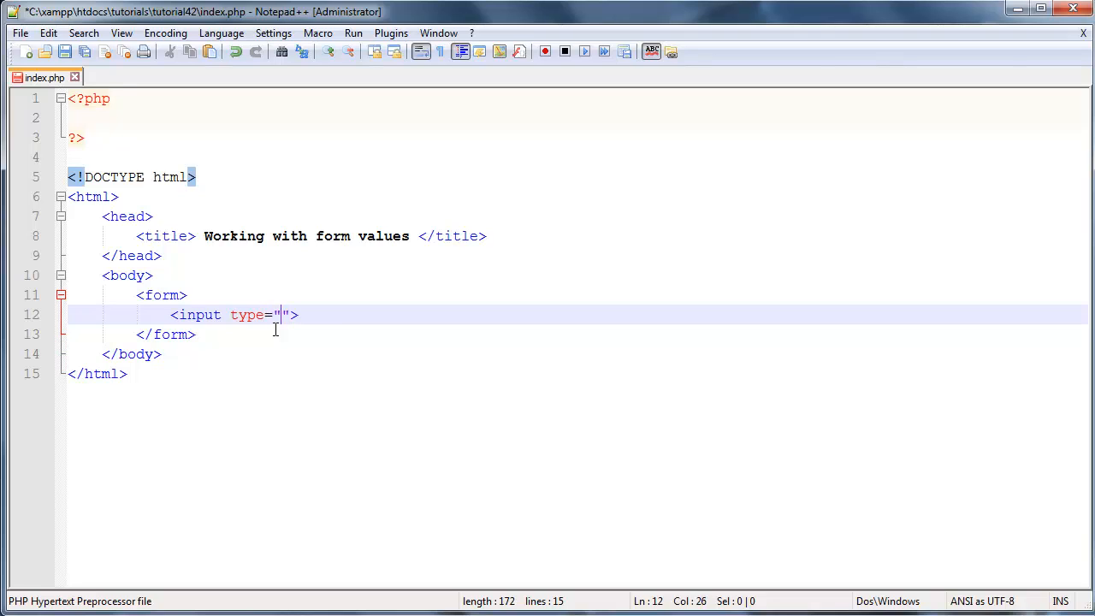
text(text)
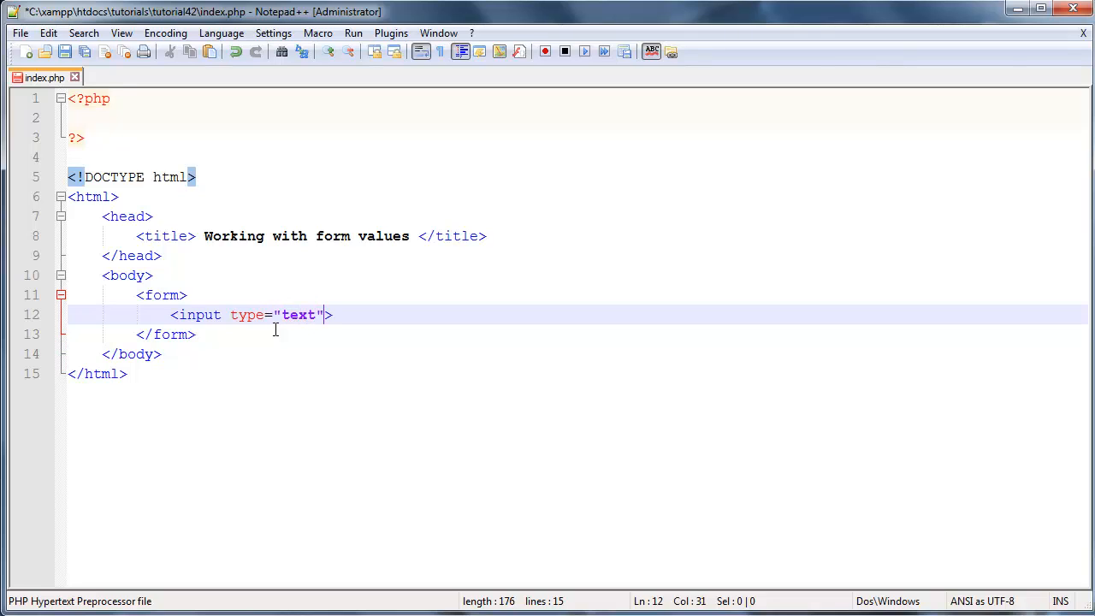
text(/)
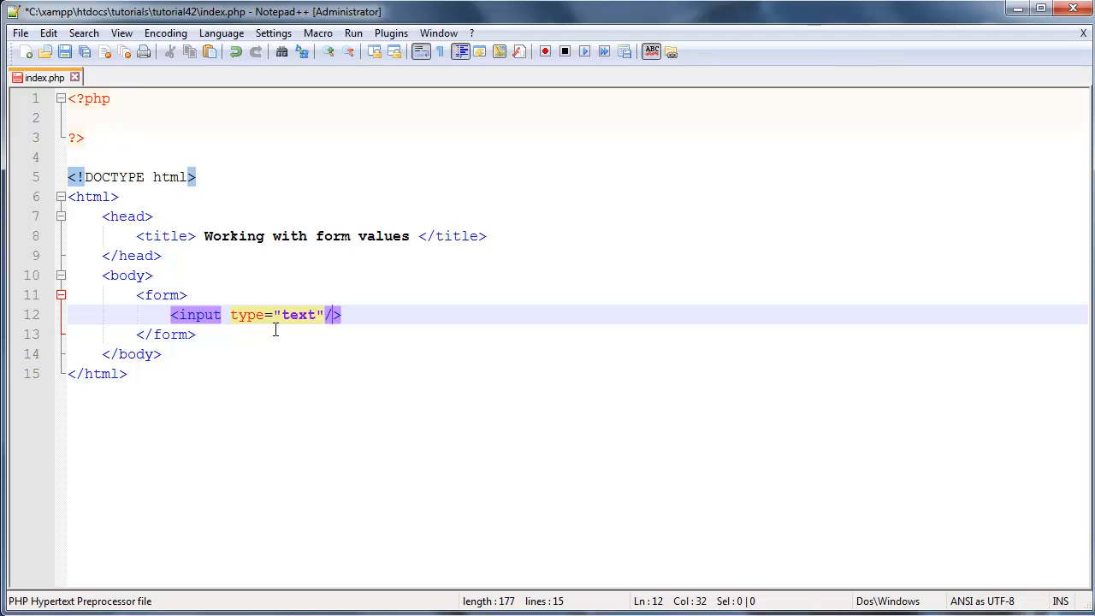
click(202, 314)
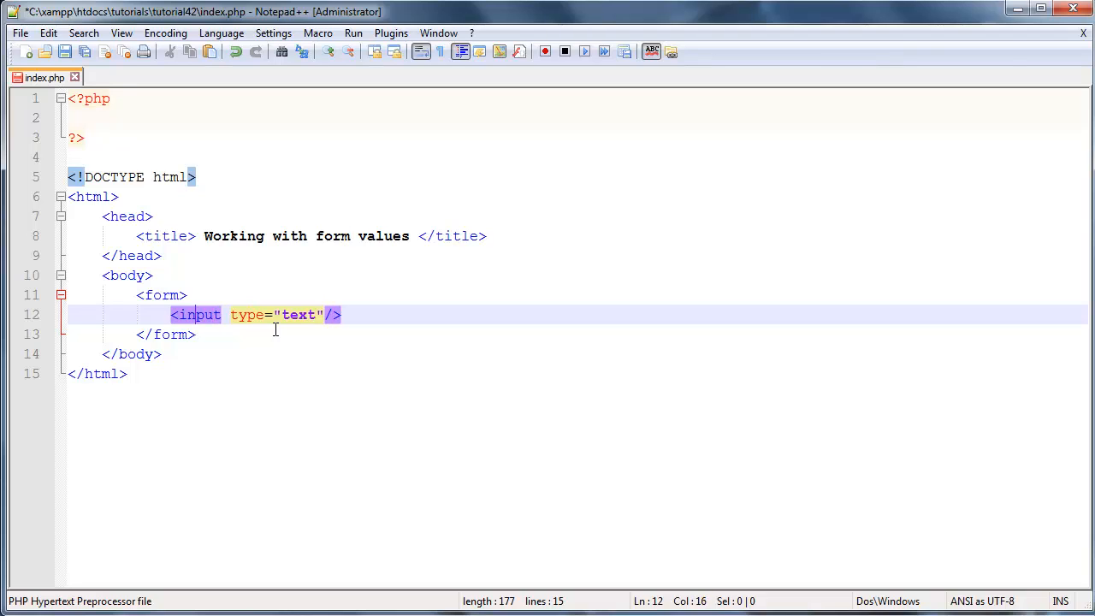
text(an)
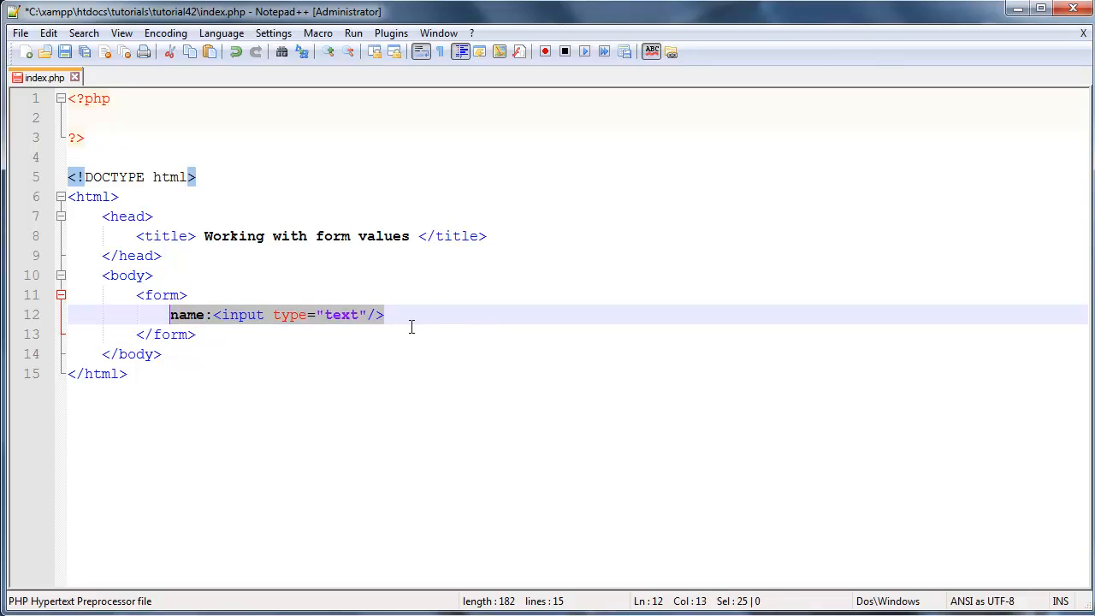
key(Return)
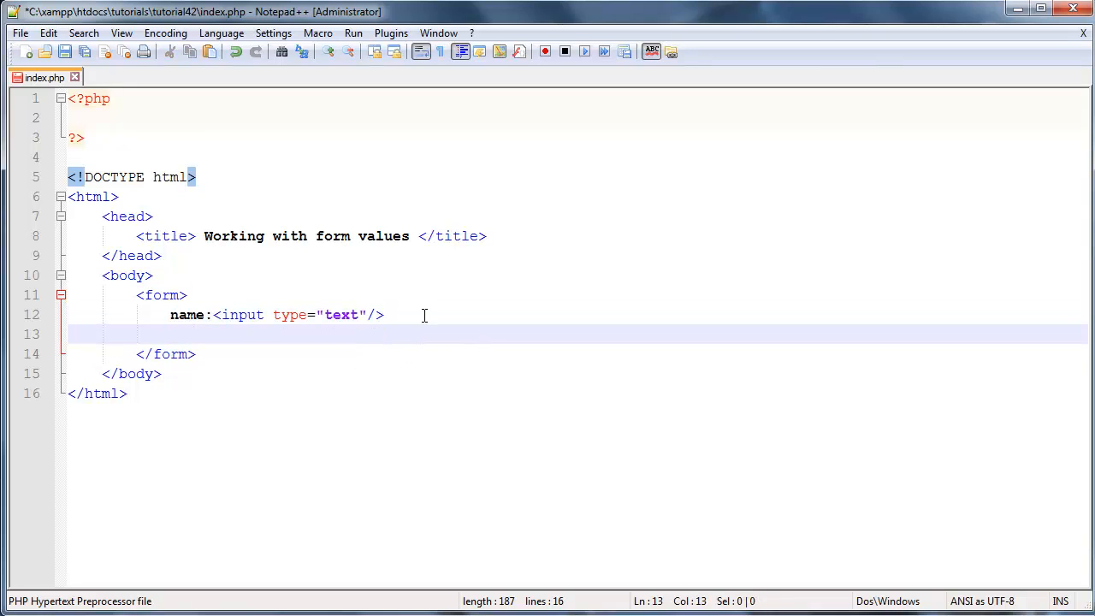
Add <input type="submit" value="submit"/> below the name text field.
text(<in>)
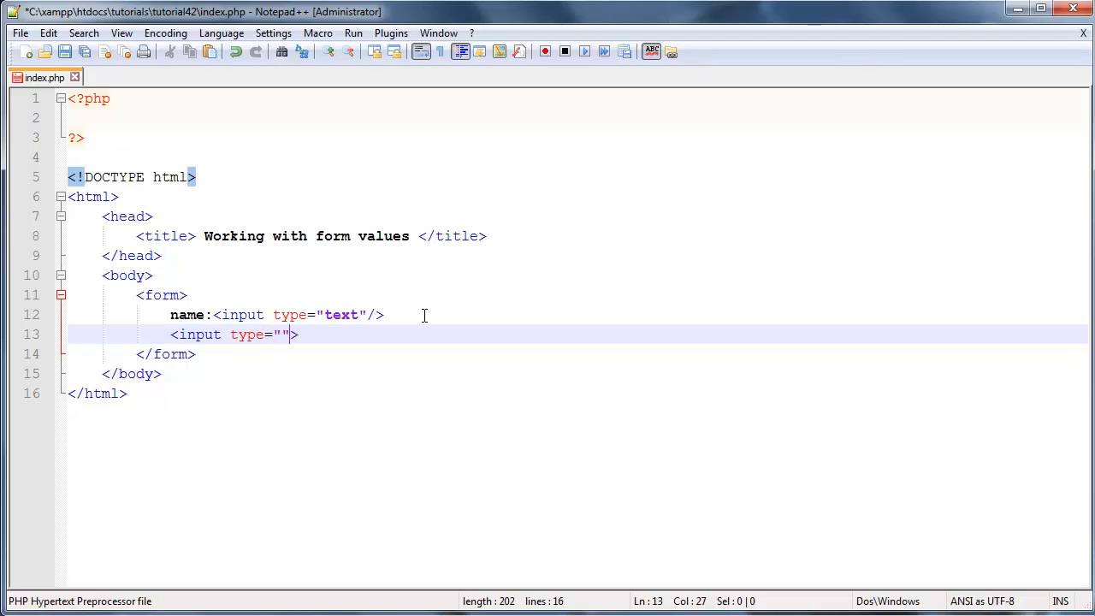
text(si)
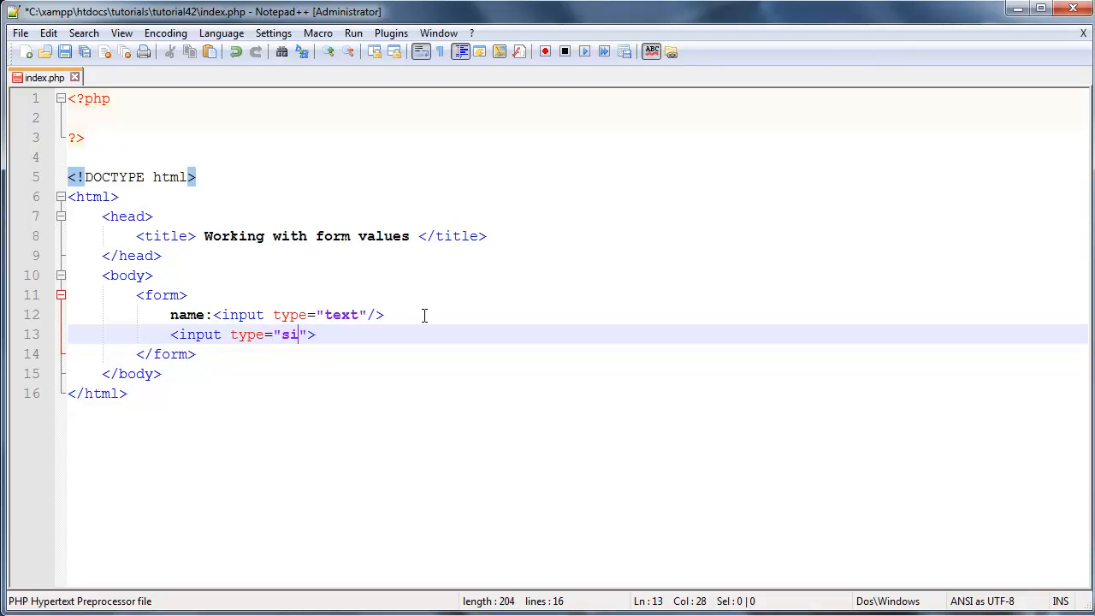
text(ubmit)
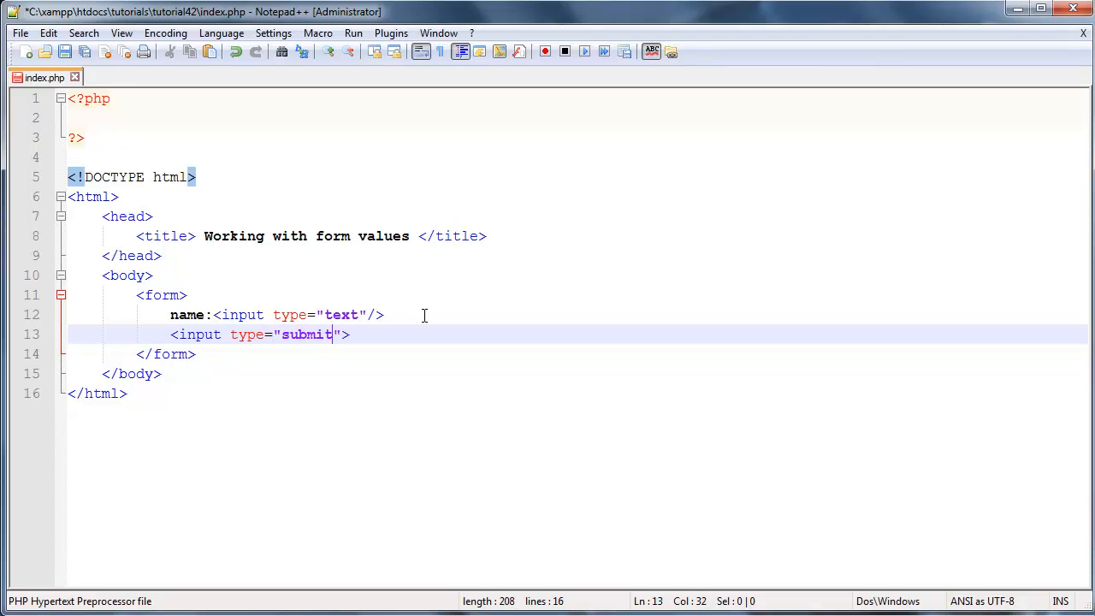
mouse_move(393, 387)
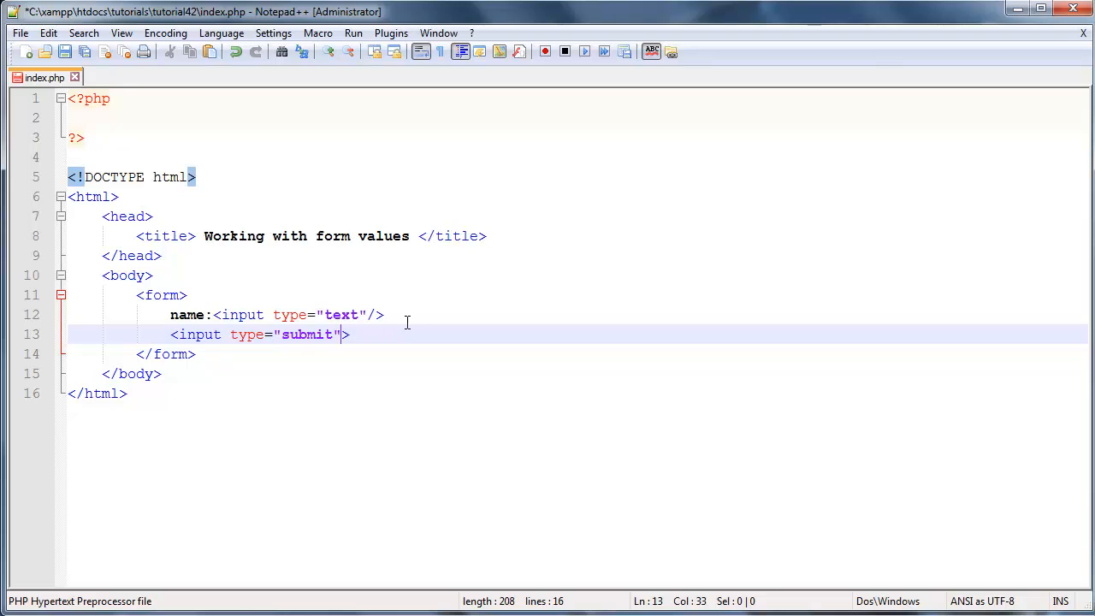
mouse_move(558, 339)
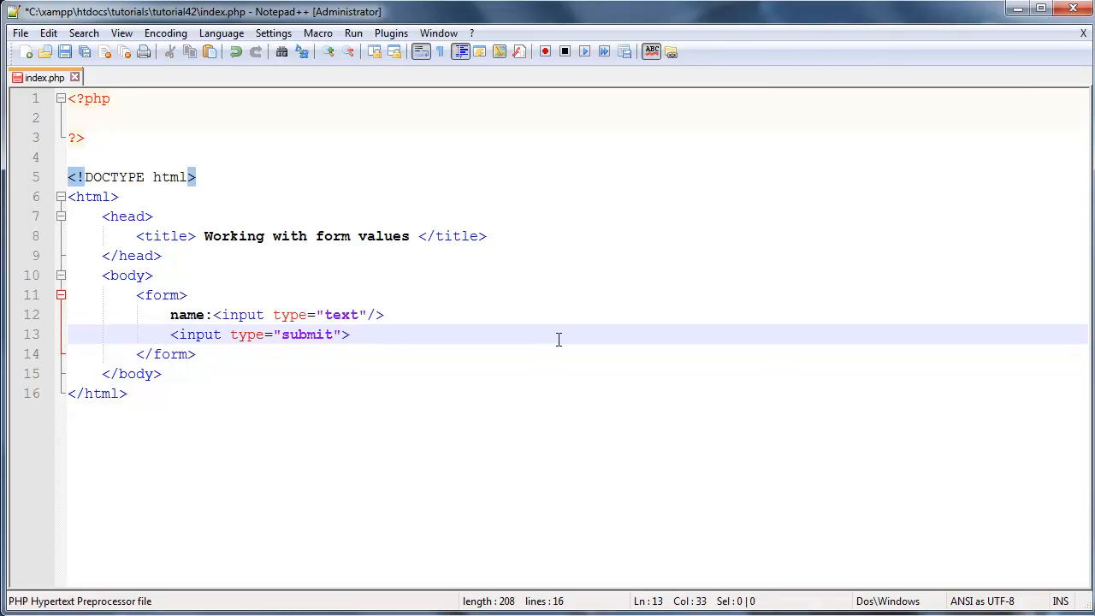
text(value="sub)
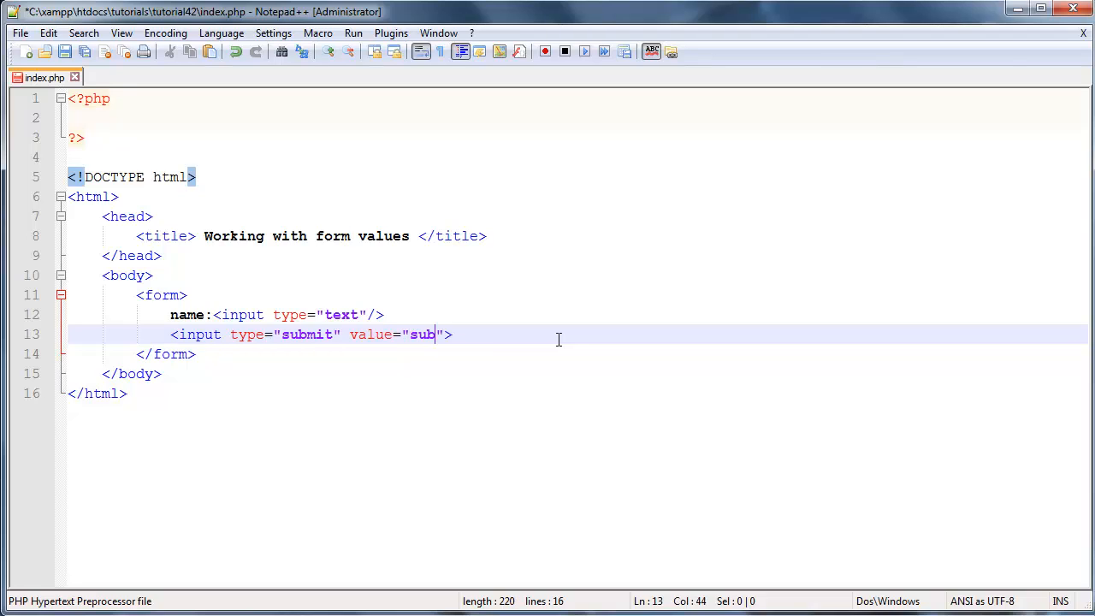
text(mit)
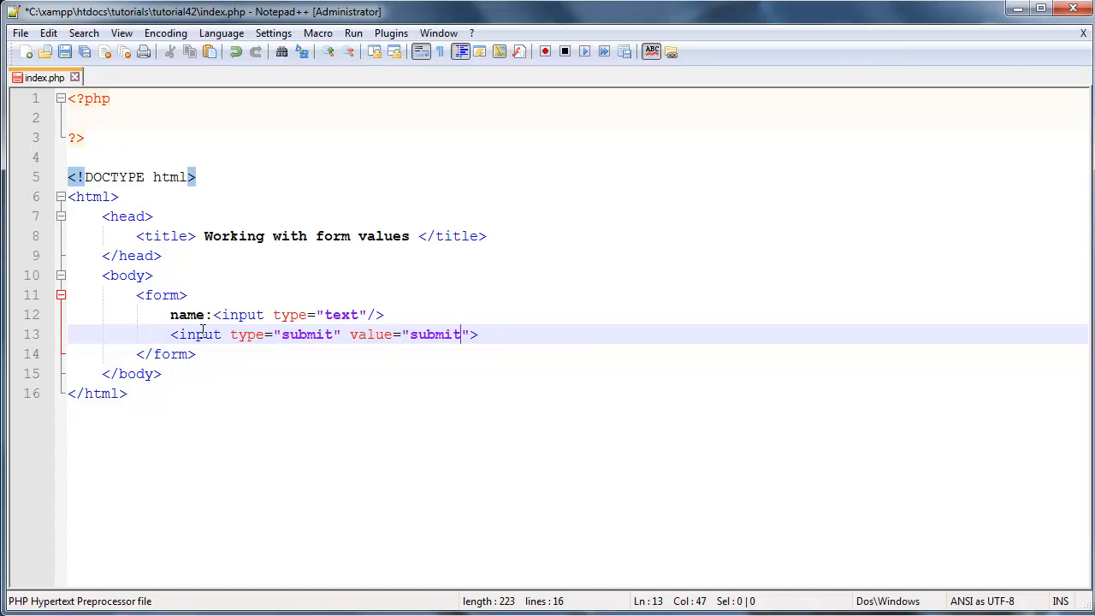
Try type="button" on the new input, then restore it to type="submit".
double_click(305, 334)
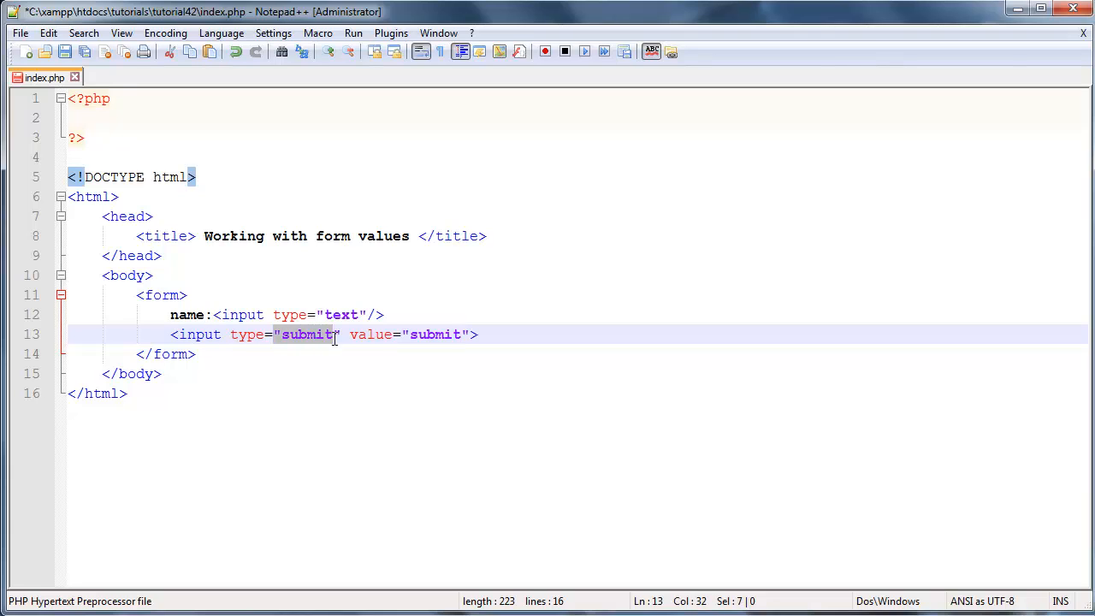
click(390, 334)
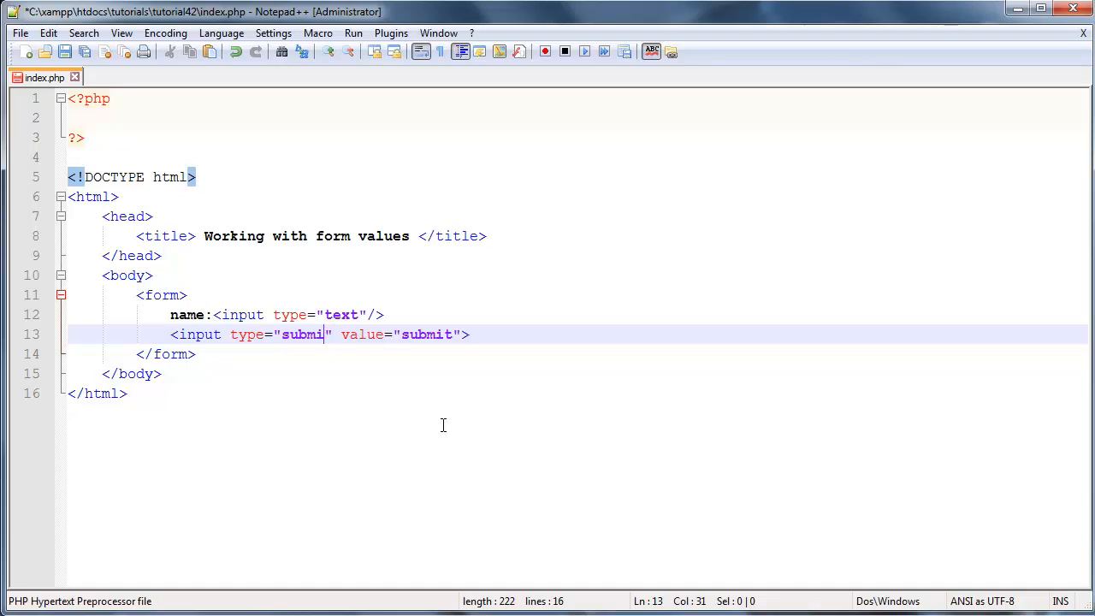
text(button)
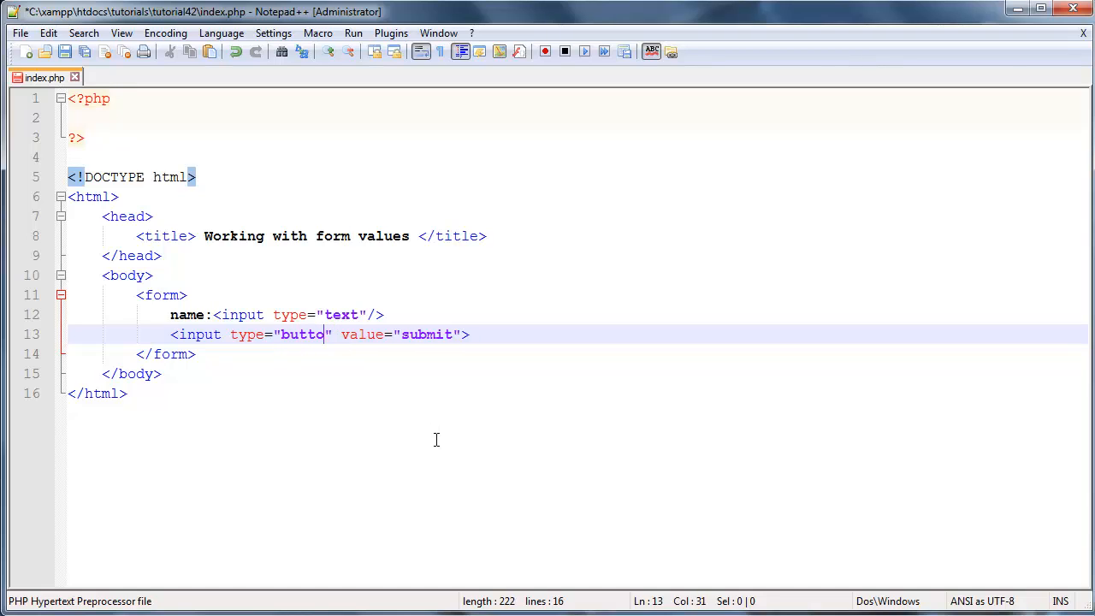
text(sub)
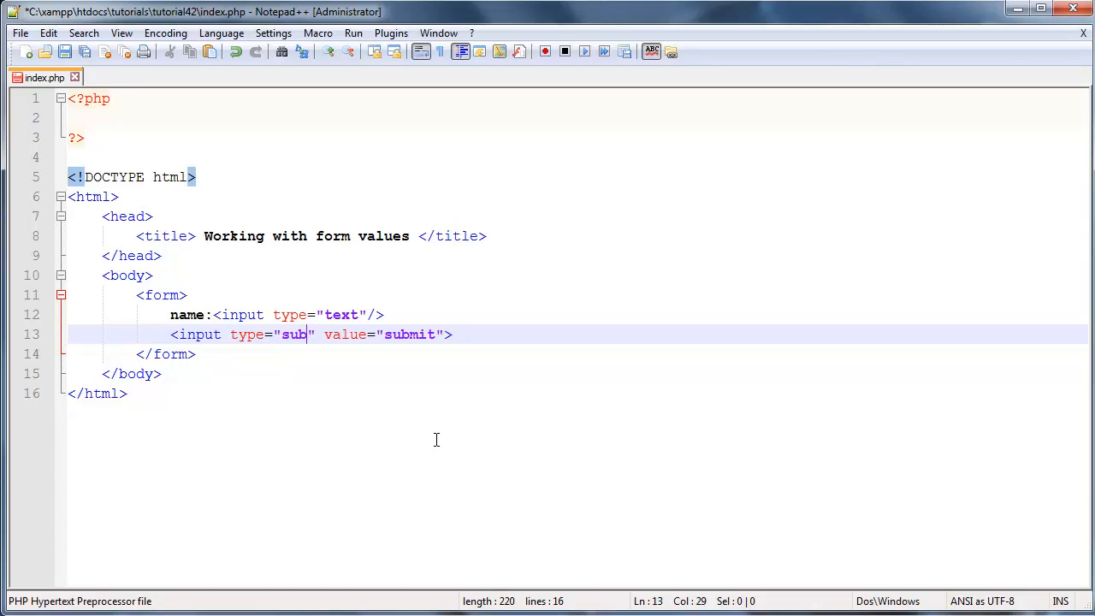
text(mit)
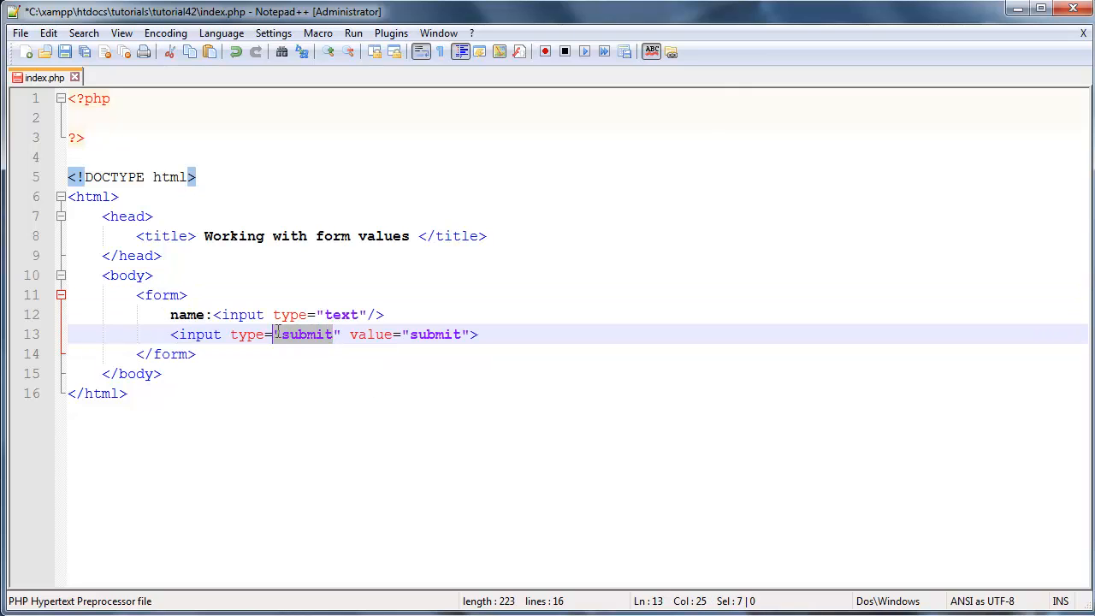
text(button)
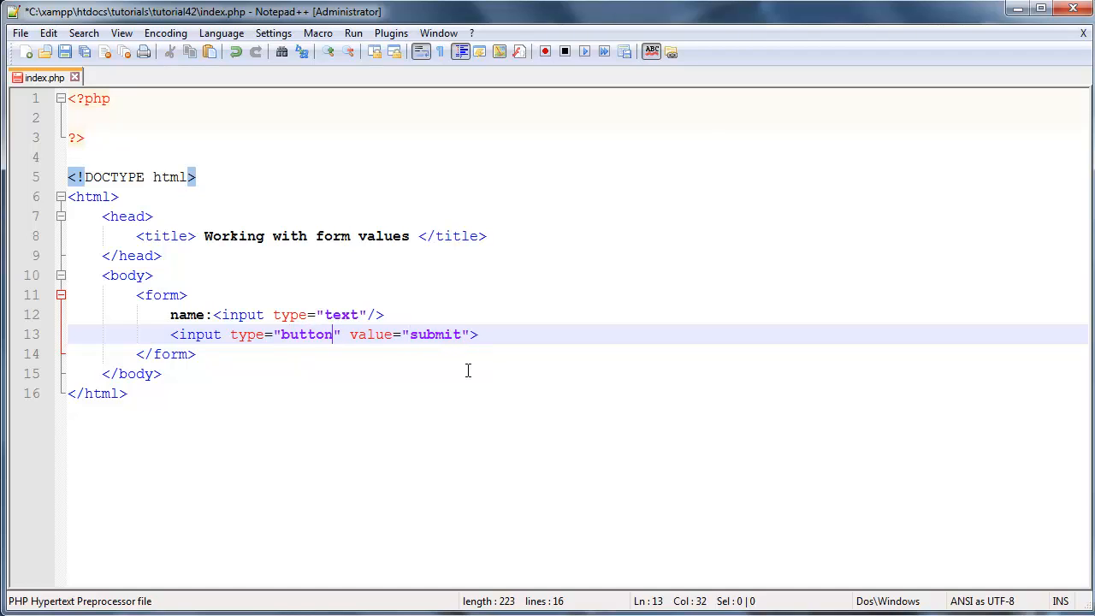
key(Backspace)
text(s)
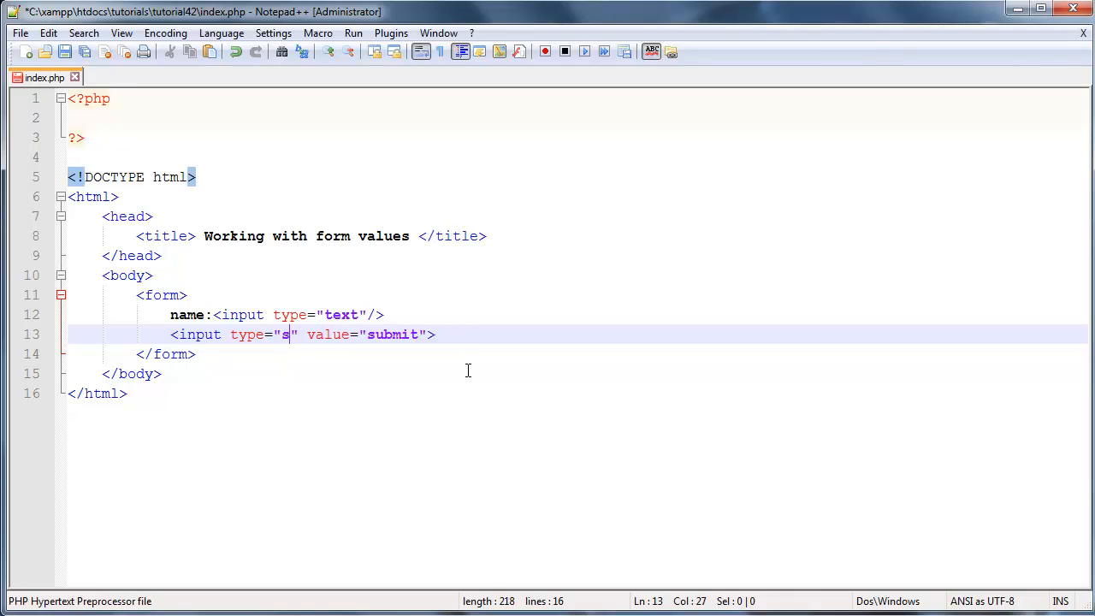
text(ub)
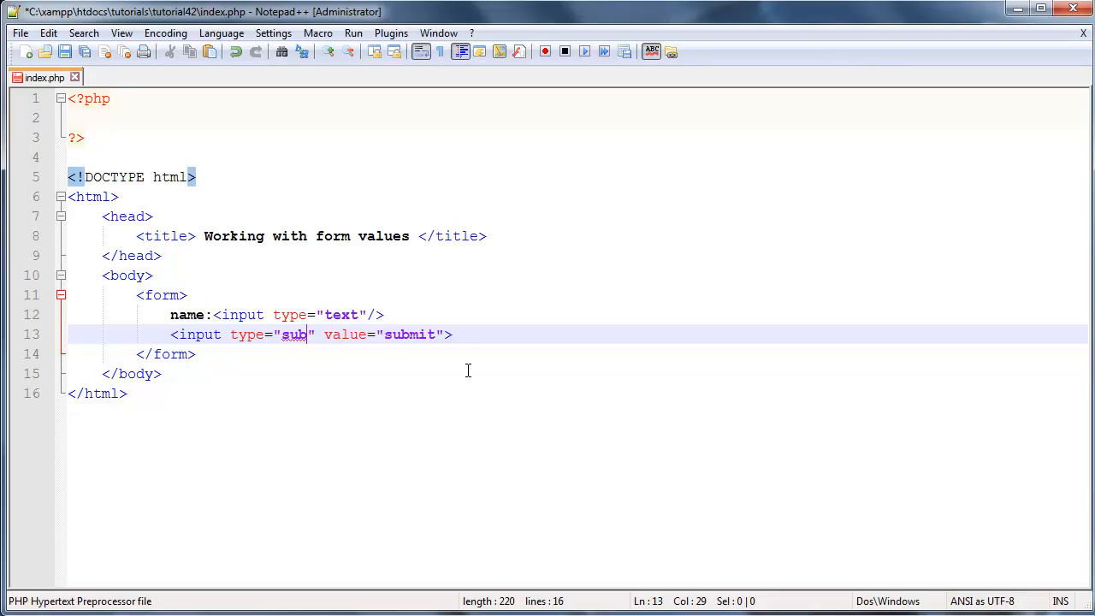
text(mit)
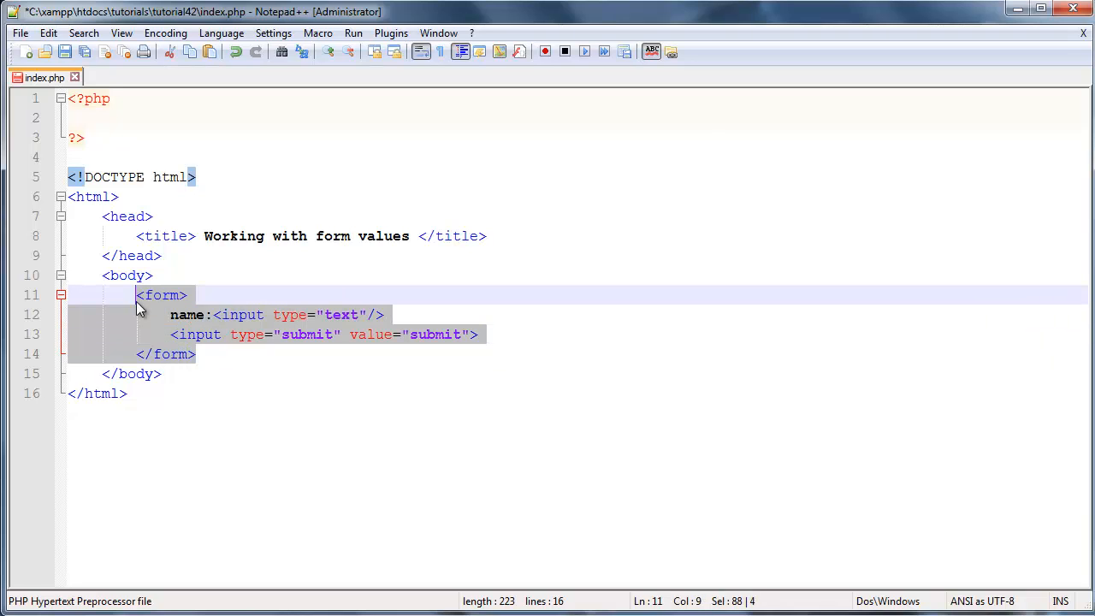
mouse_move(238, 310)
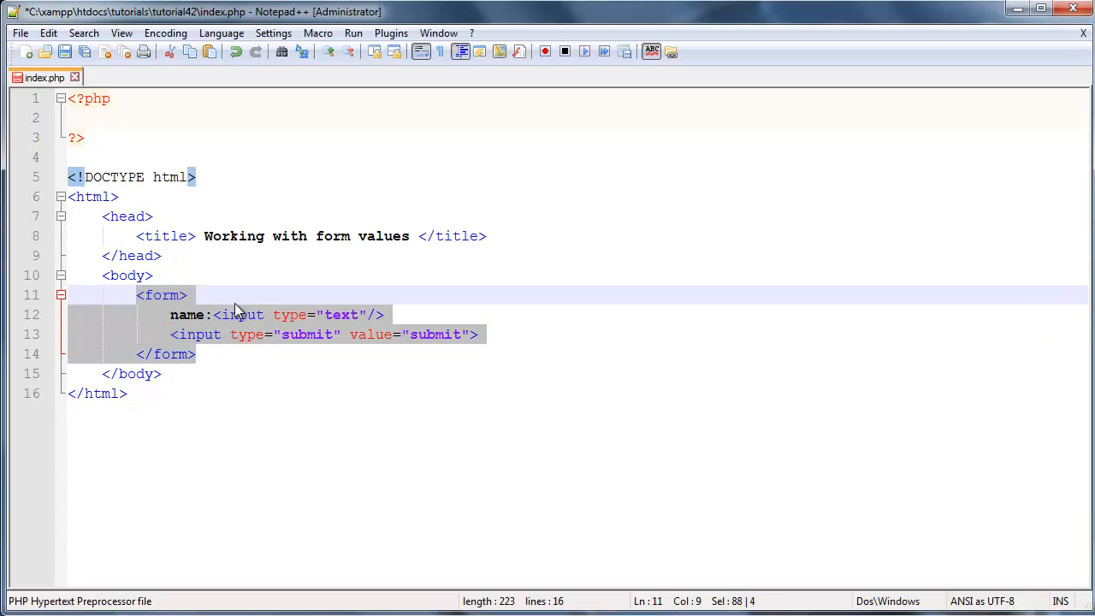
click(158, 373)
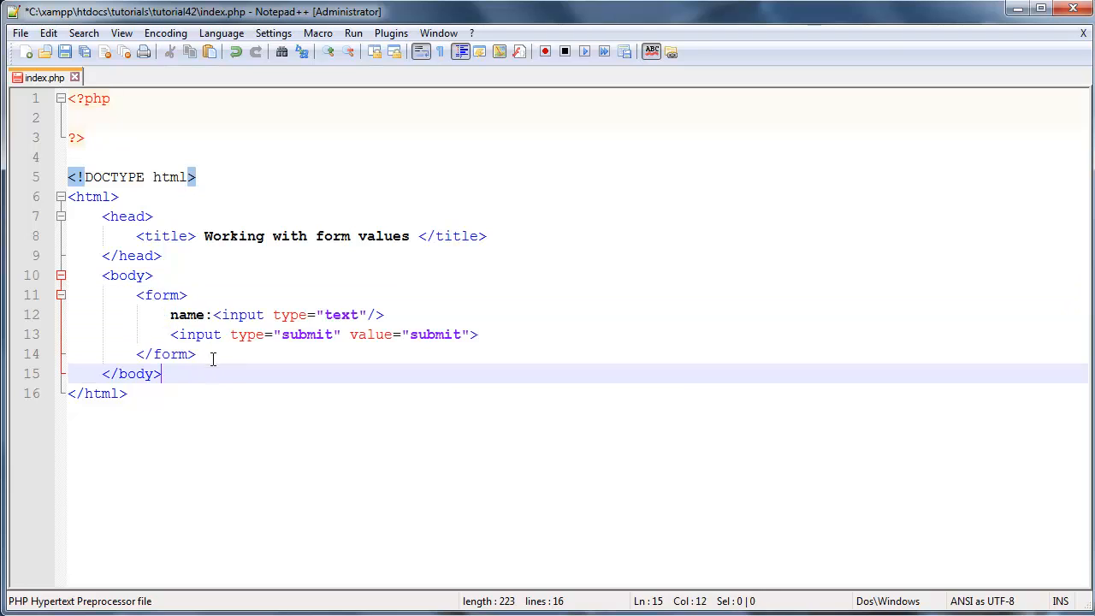
click(294, 354)
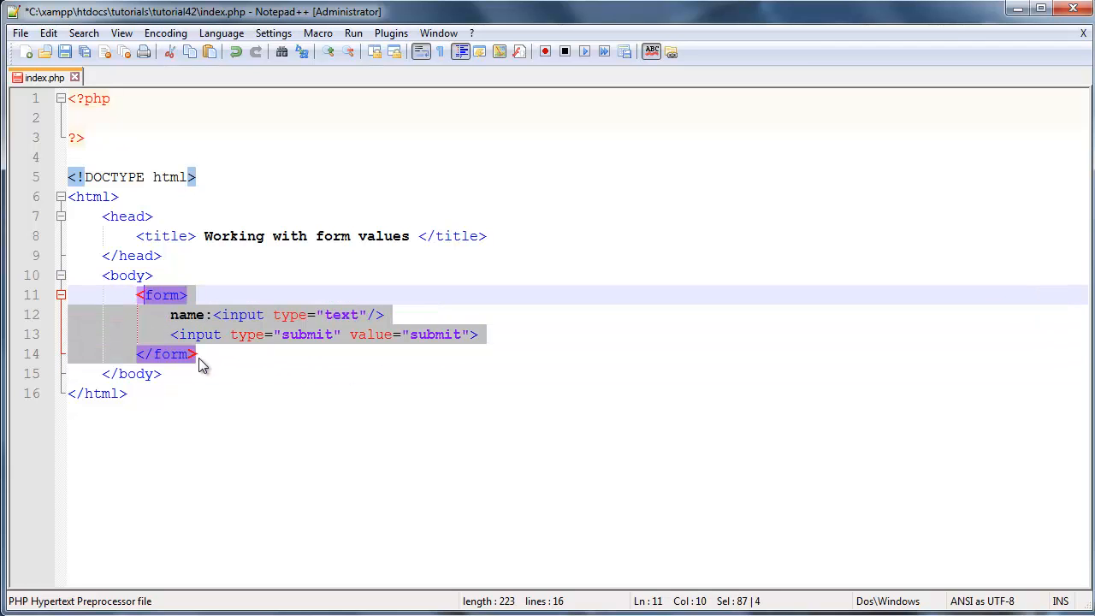
mouse_move(288, 309)
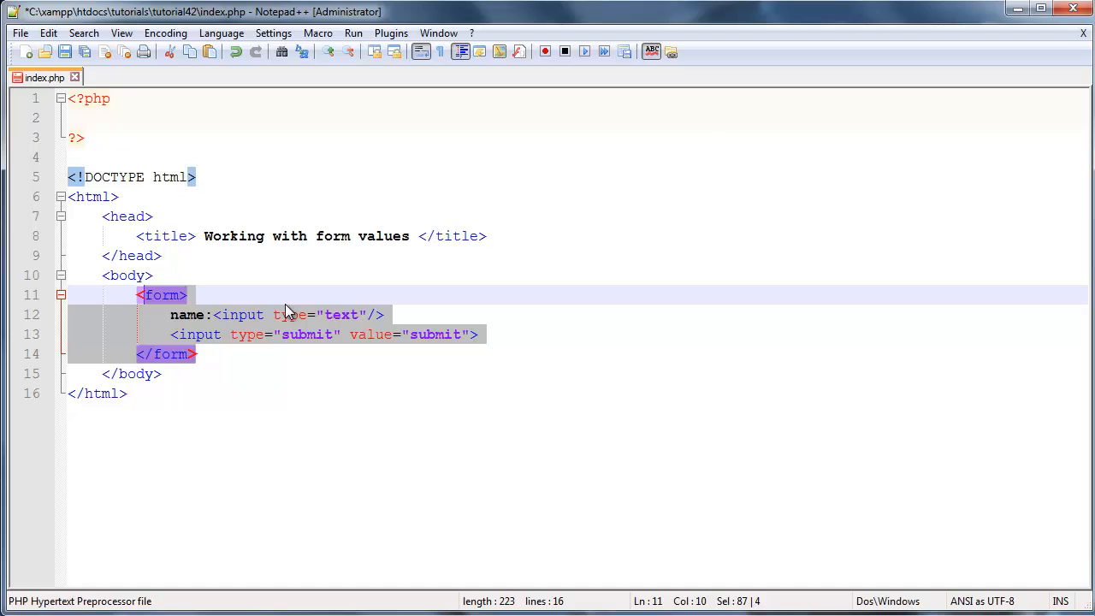
mouse_move(162, 247)
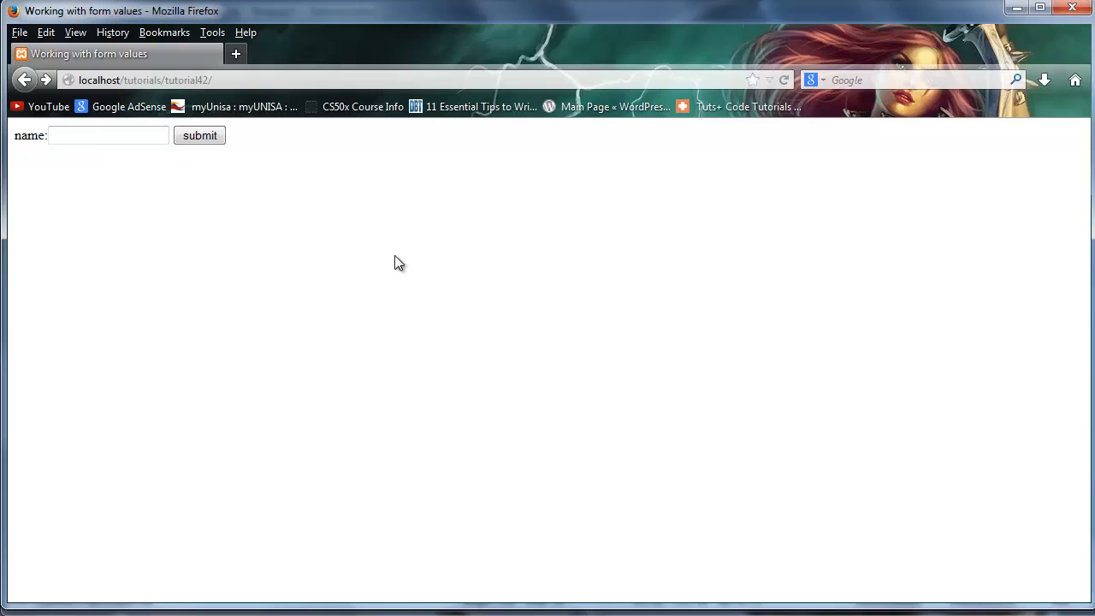
mouse_move(231, 256)
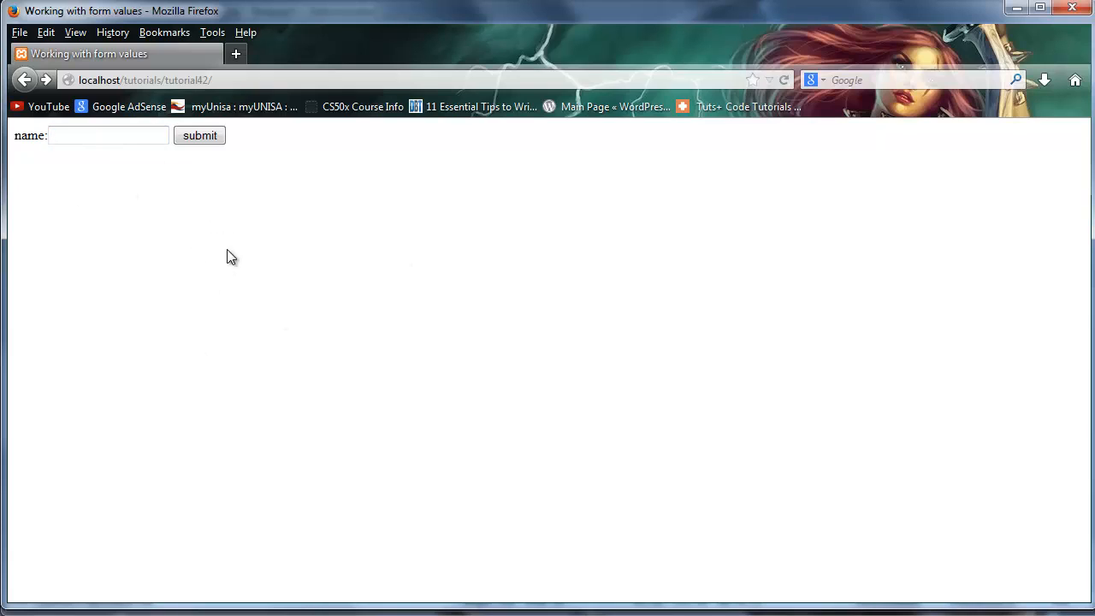
mouse_move(127, 164)
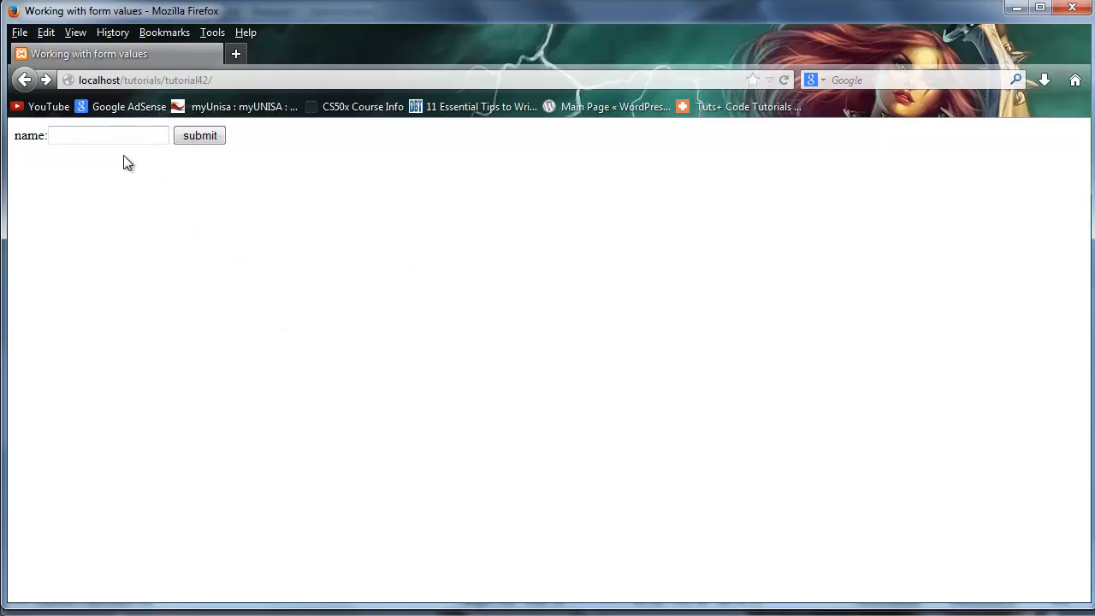
mouse_move(238, 231)
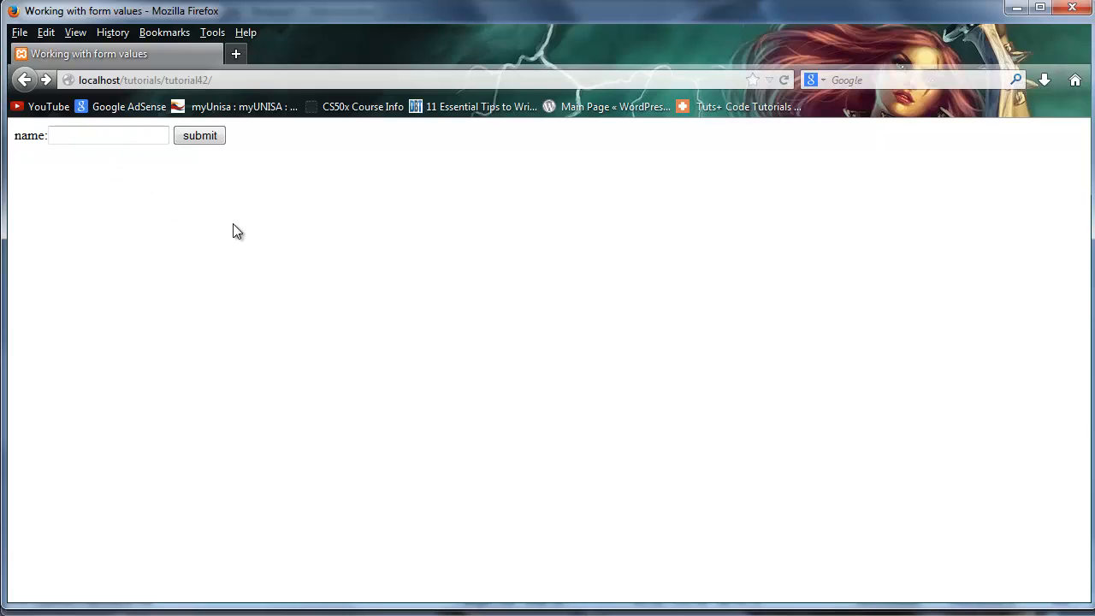
mouse_move(230, 202)
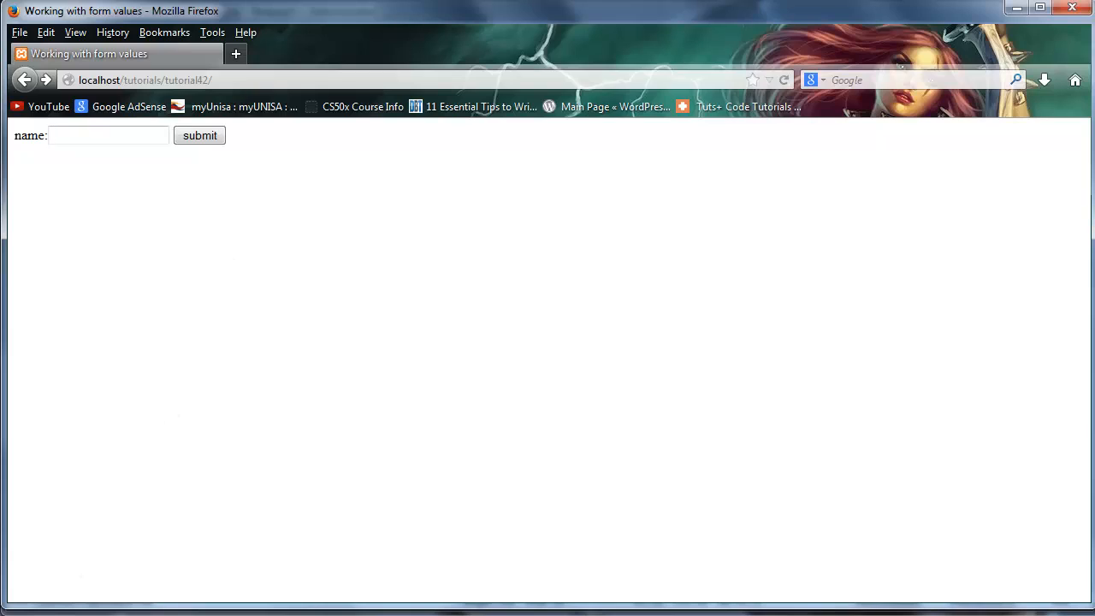
Submit the form on localhost/tutorials/tutorial42 to test it.
click(107, 135)
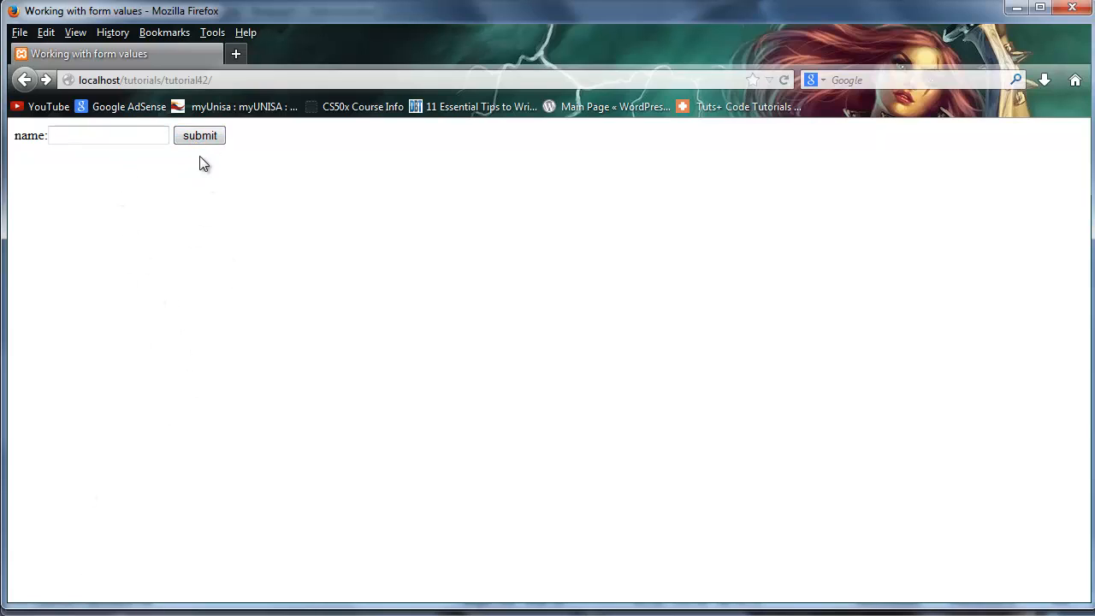
mouse_move(243, 192)
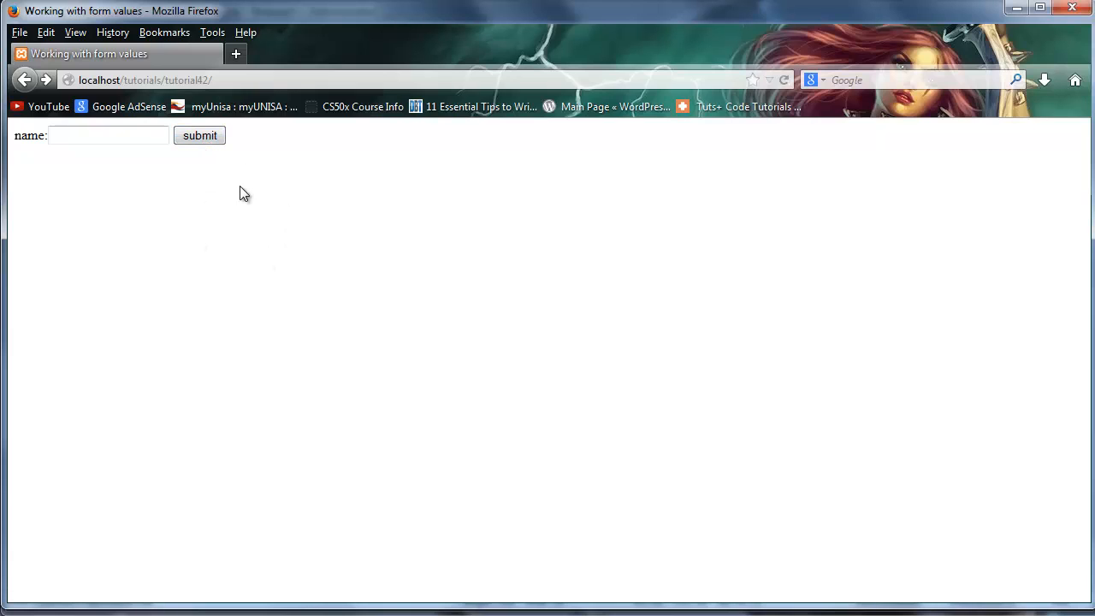
mouse_move(134, 479)
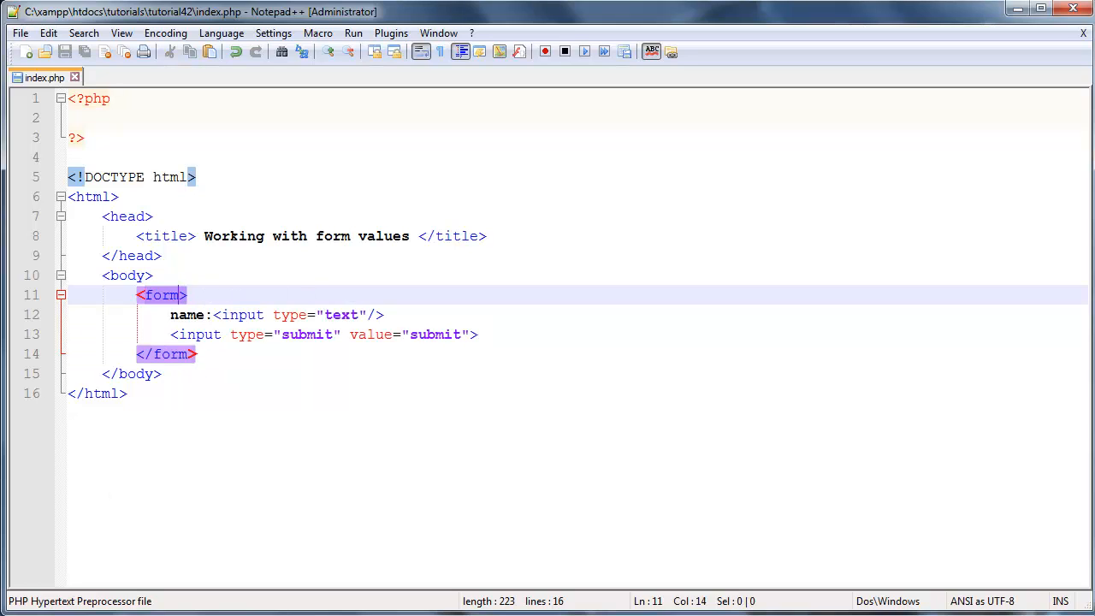
Add action="handler.php" to the opening form tag in index.php.
drag(171, 314, 507, 334)
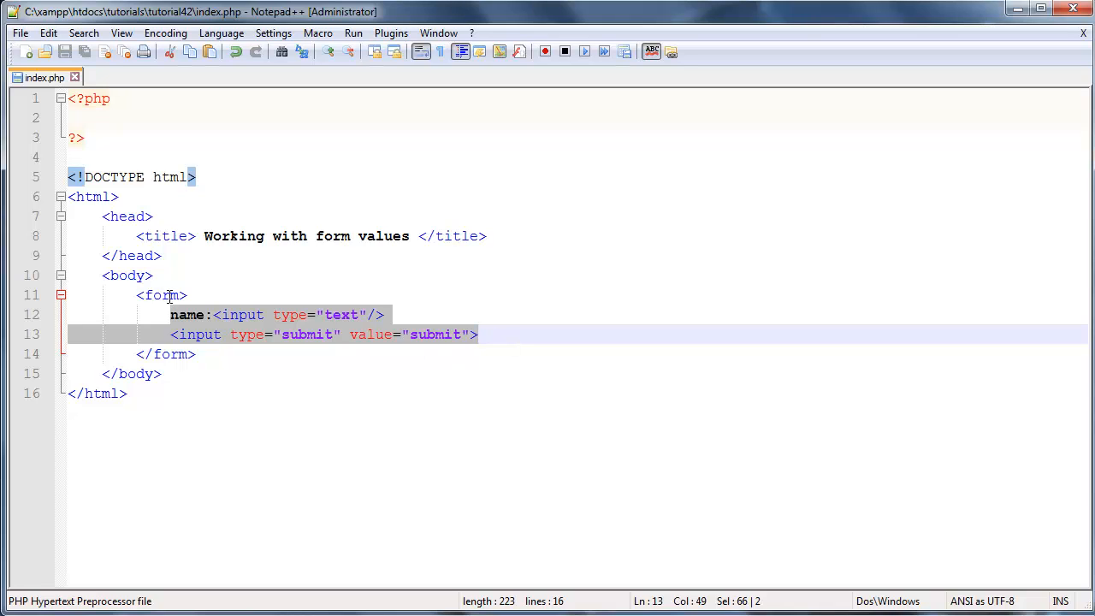
click(270, 294)
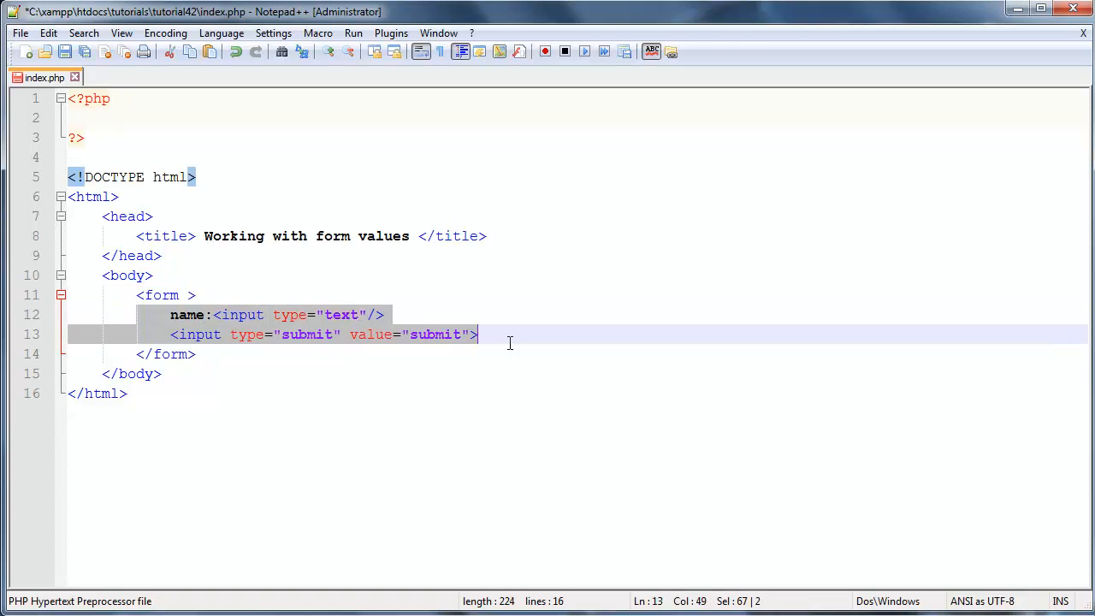
double_click(239, 315)
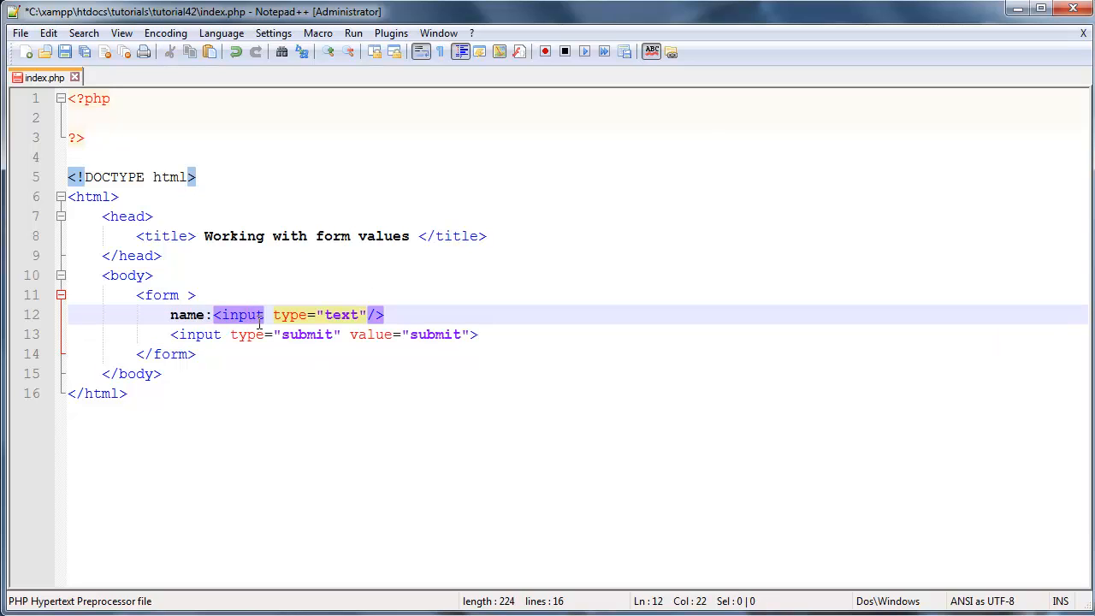
click(161, 294)
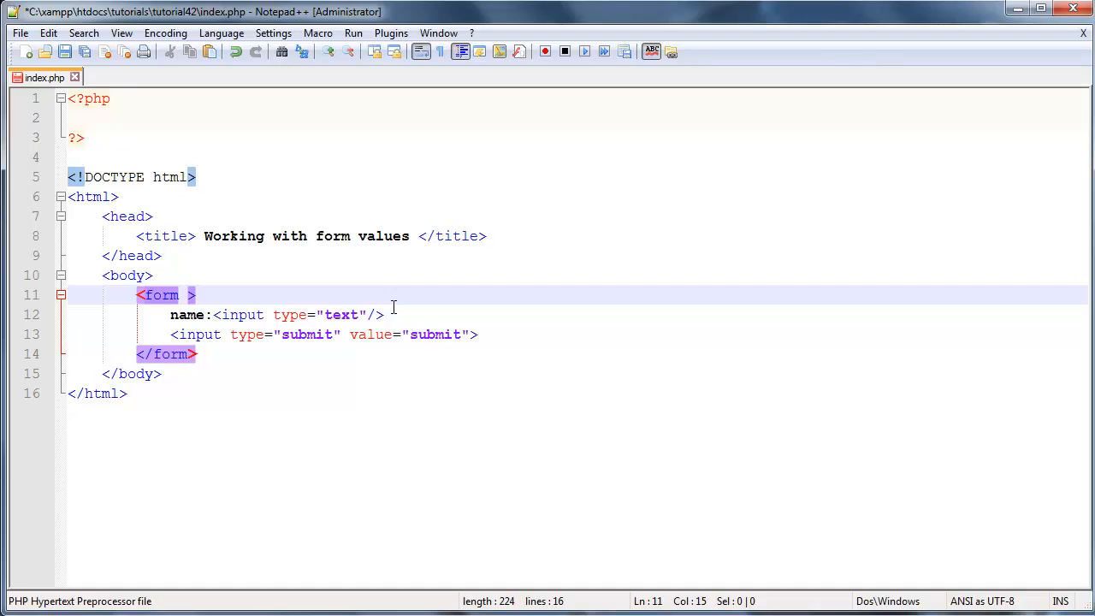
text(a)
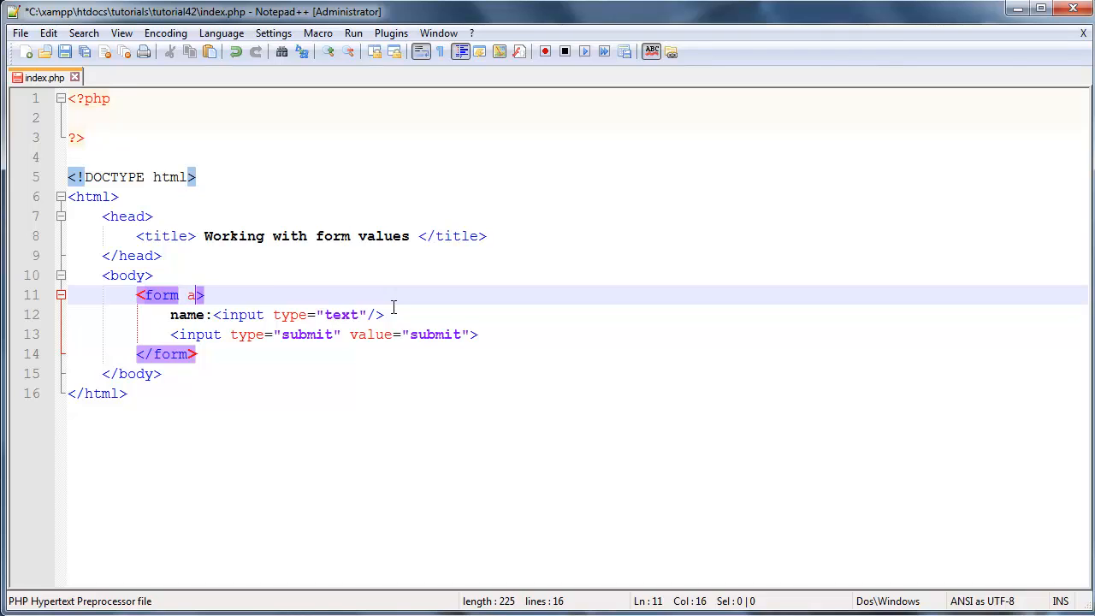
text(ction=")
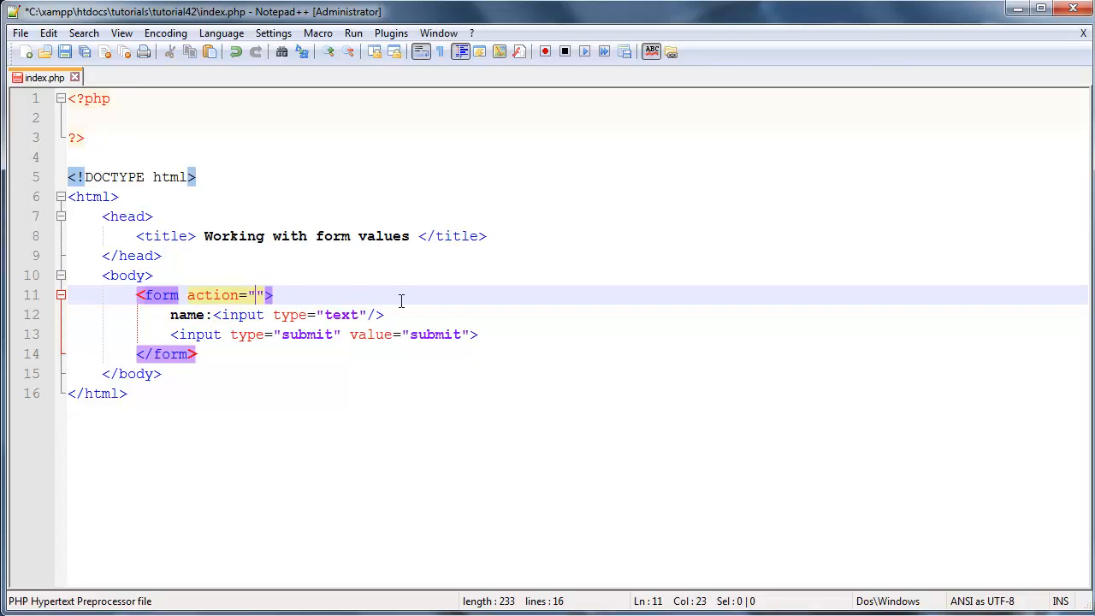
text(ha)
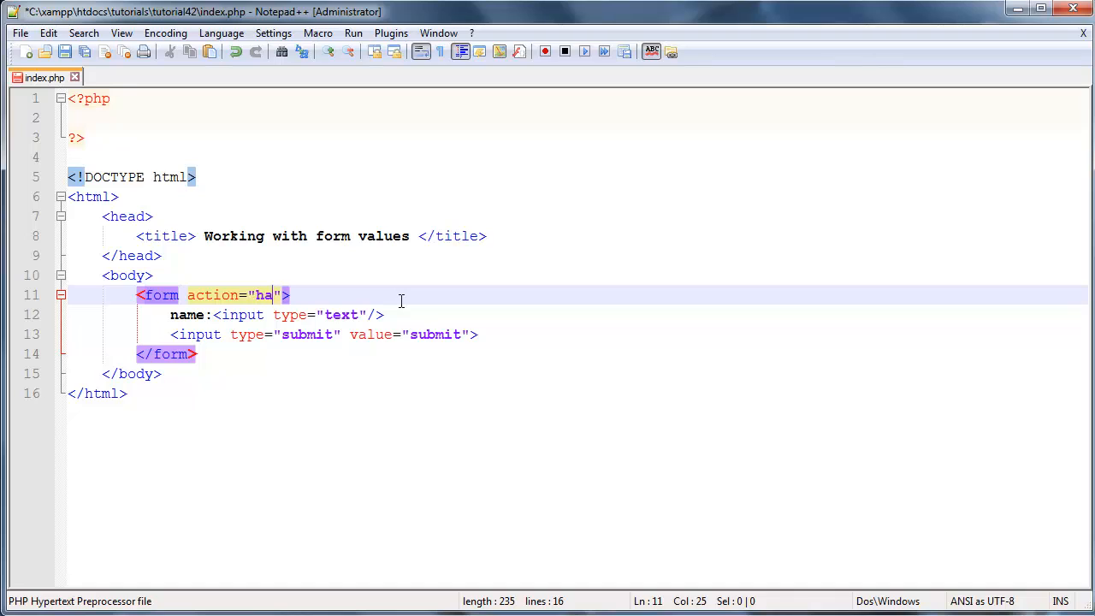
text(ndler)
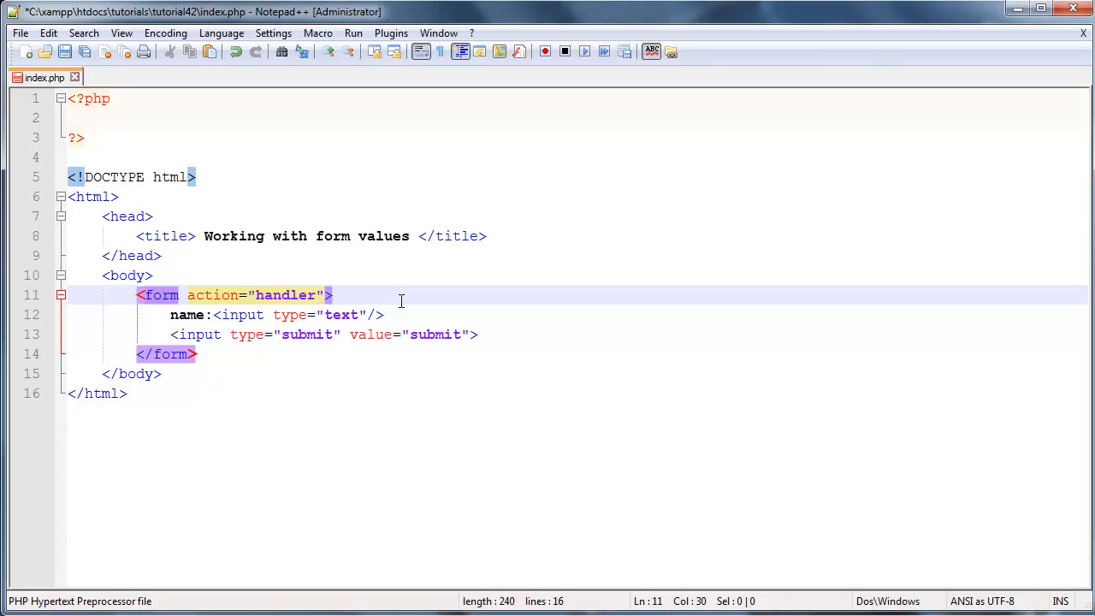
text(.ph)
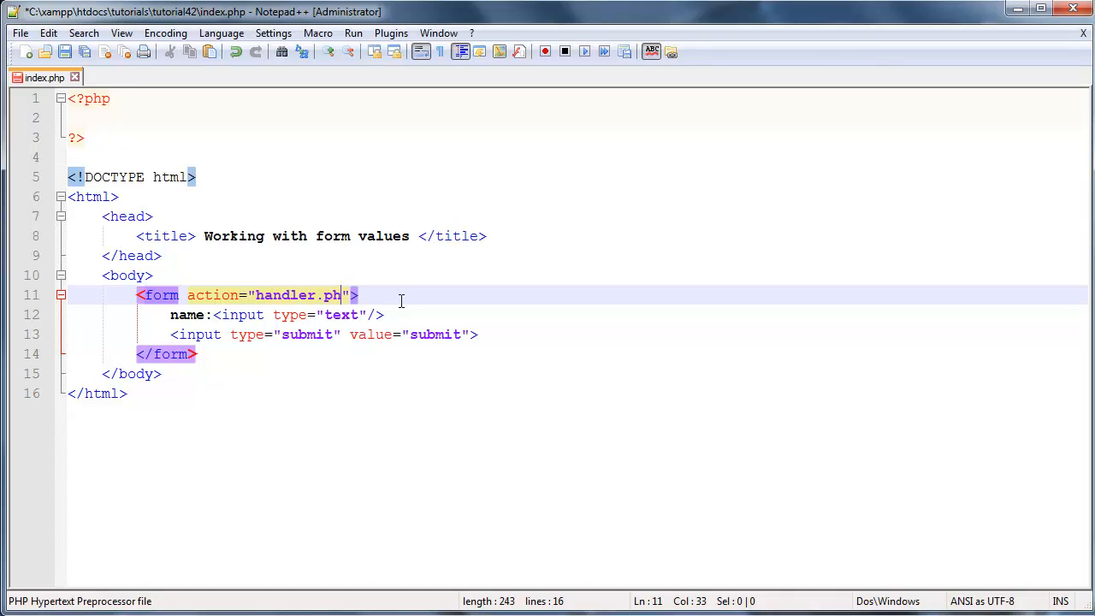
text(p)
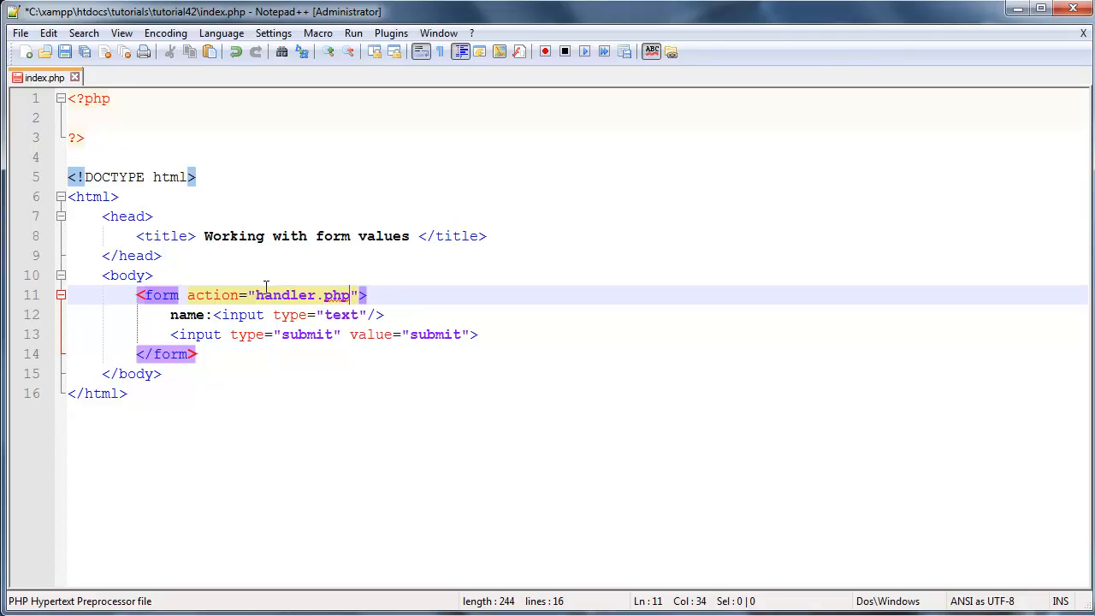
double_click(284, 294)
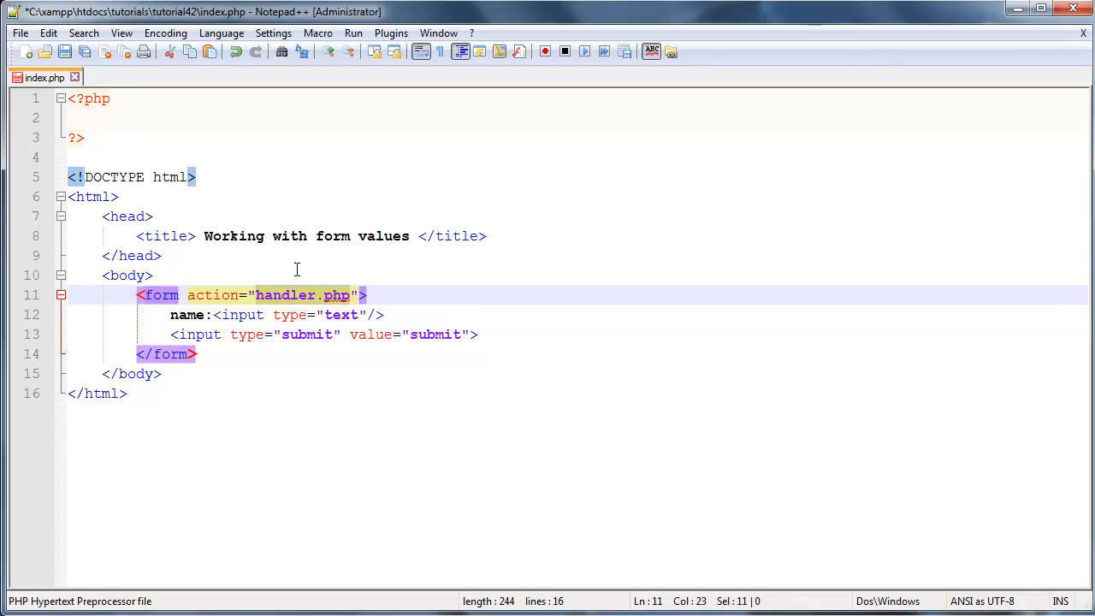
mouse_move(239, 363)
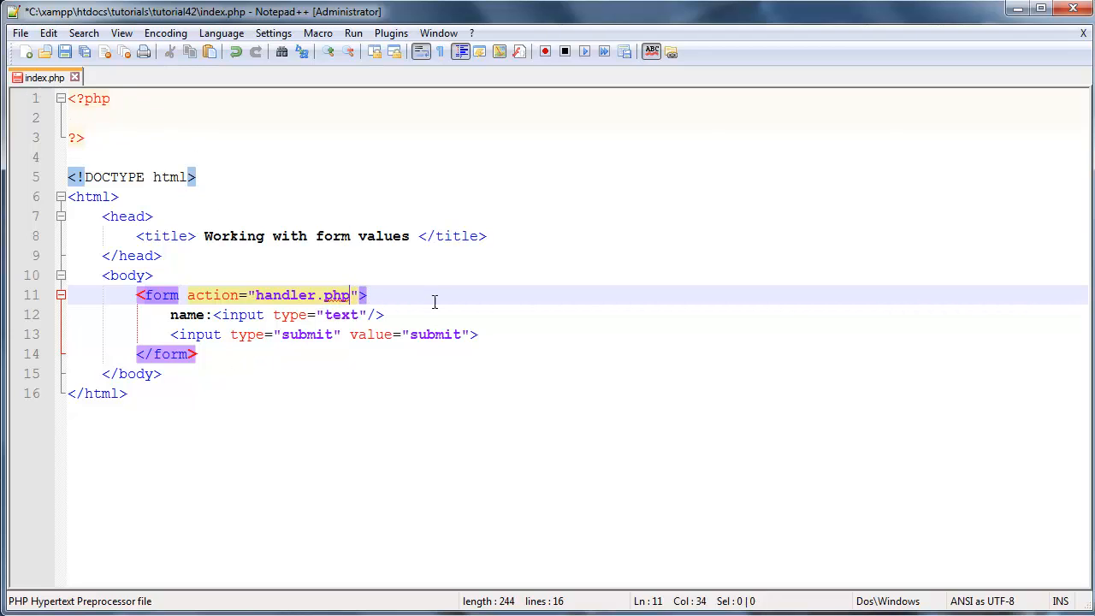
double_click(288, 294)
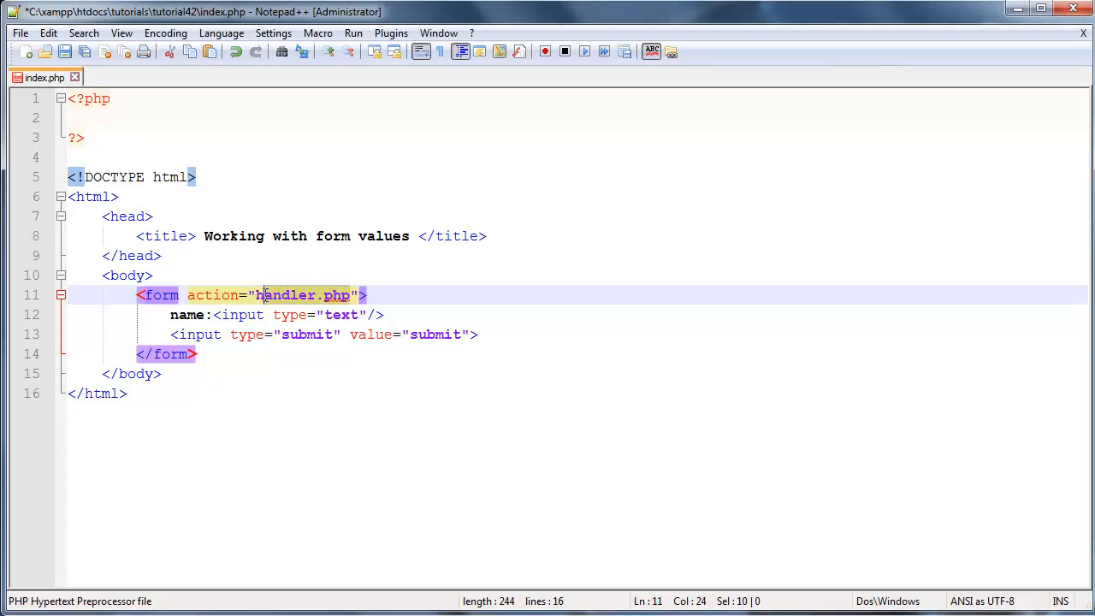
click(459, 294)
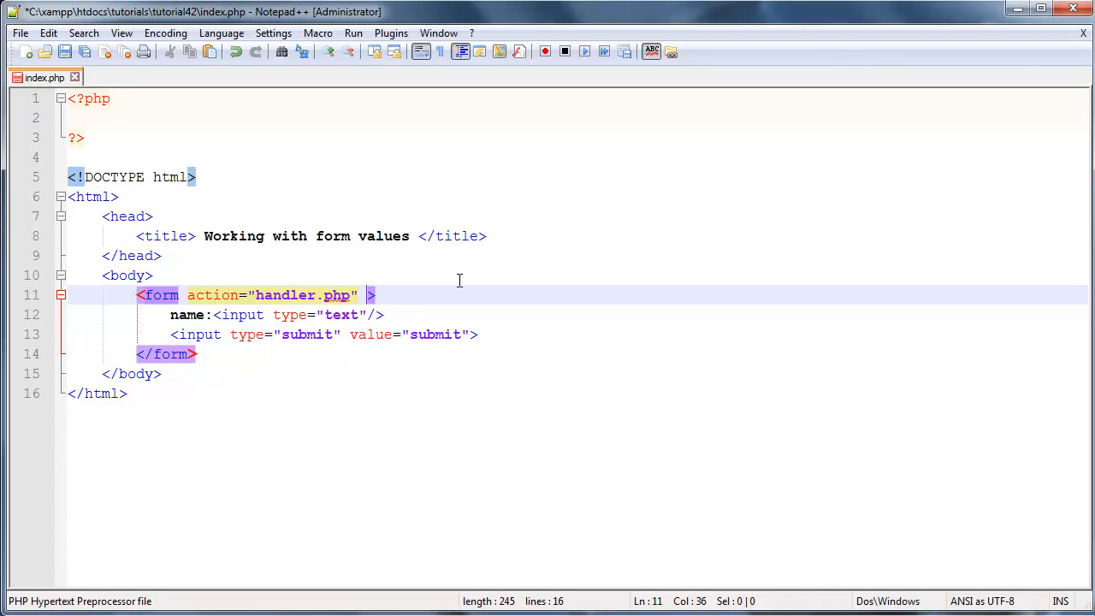
mouse_move(493, 328)
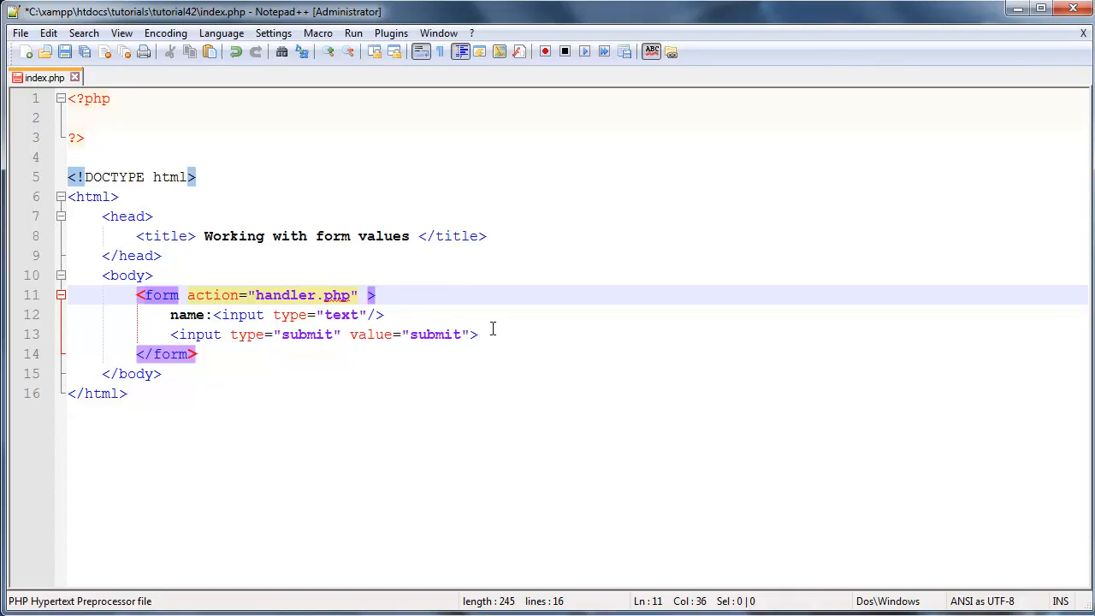
Add method="get" to the form tag, briefly trying post before settling on get.
text(me)
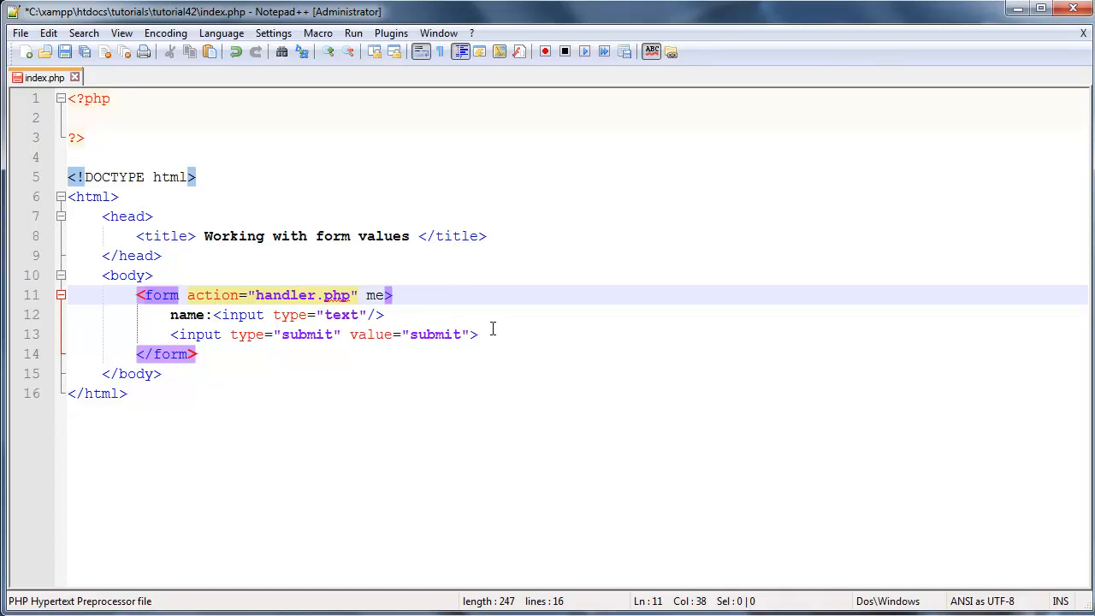
text(thod="")
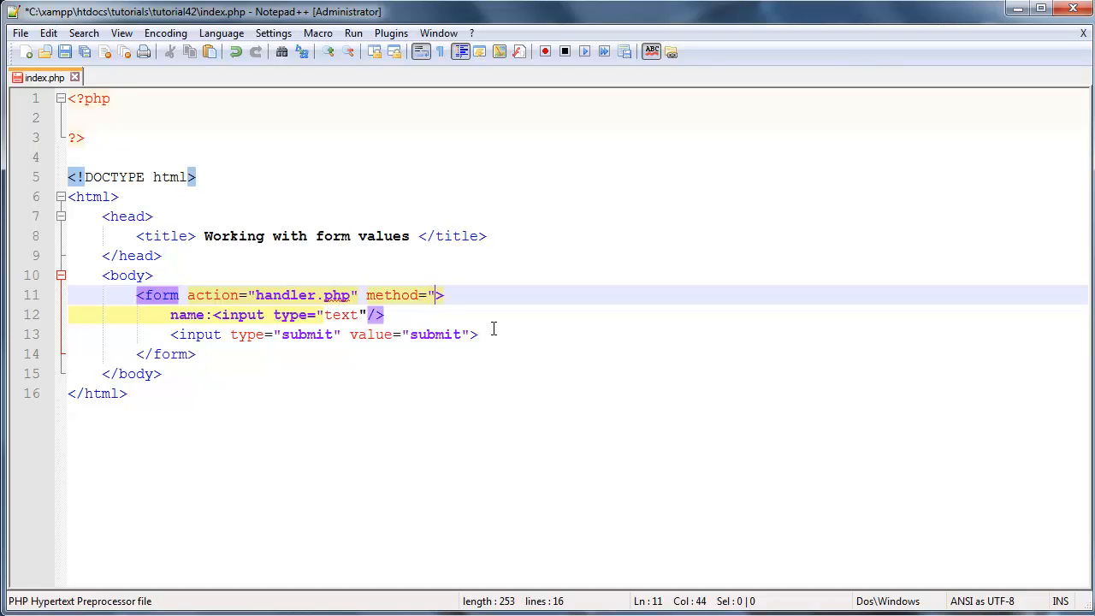
text(")
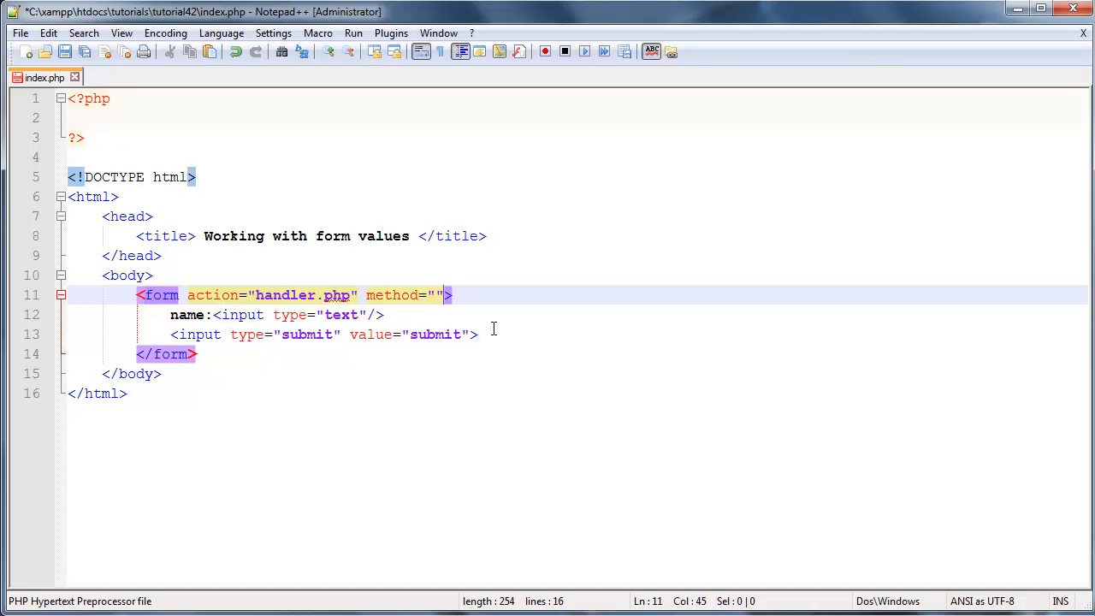
click(477, 333)
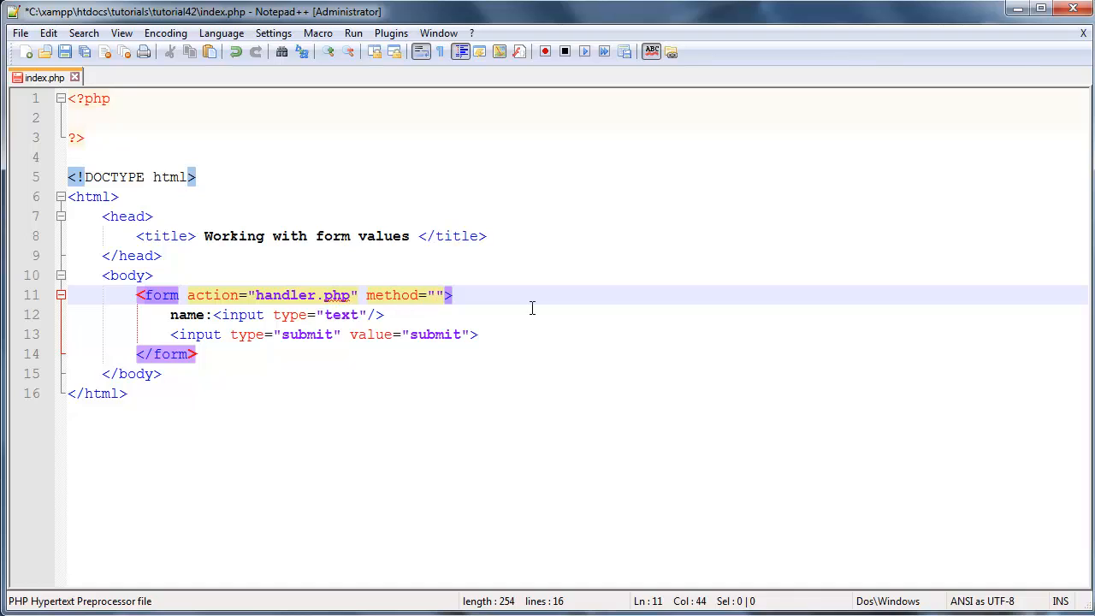
text(get)
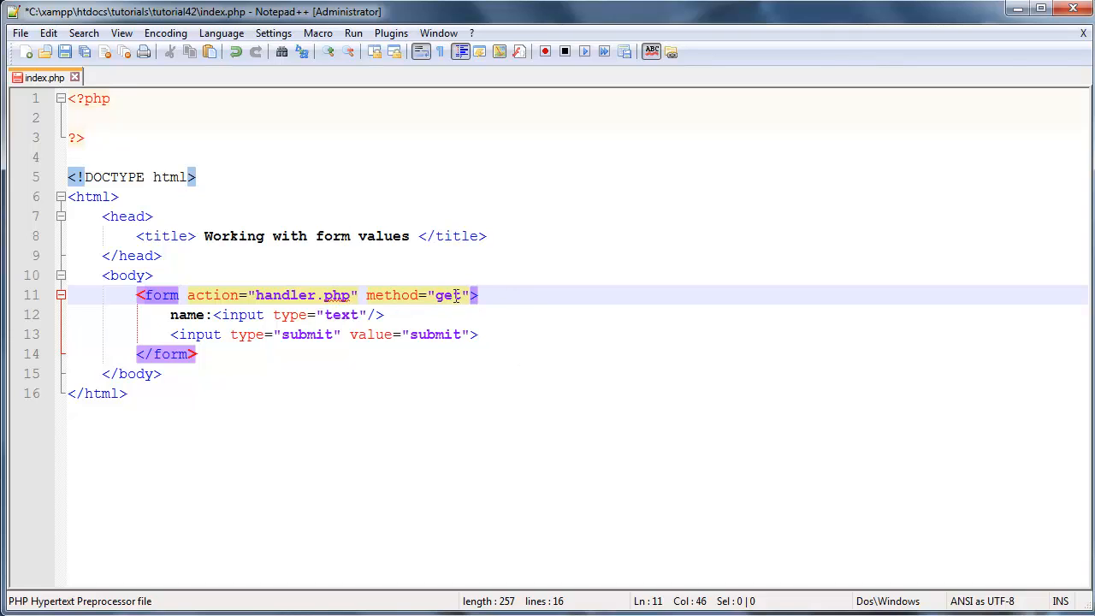
double_click(448, 295)
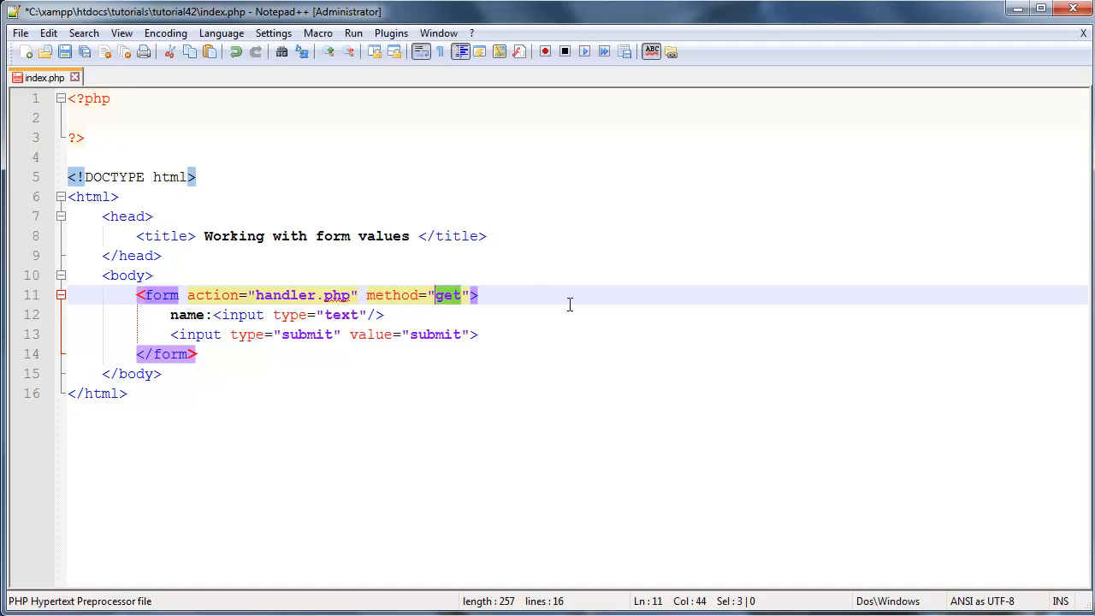
text(post)
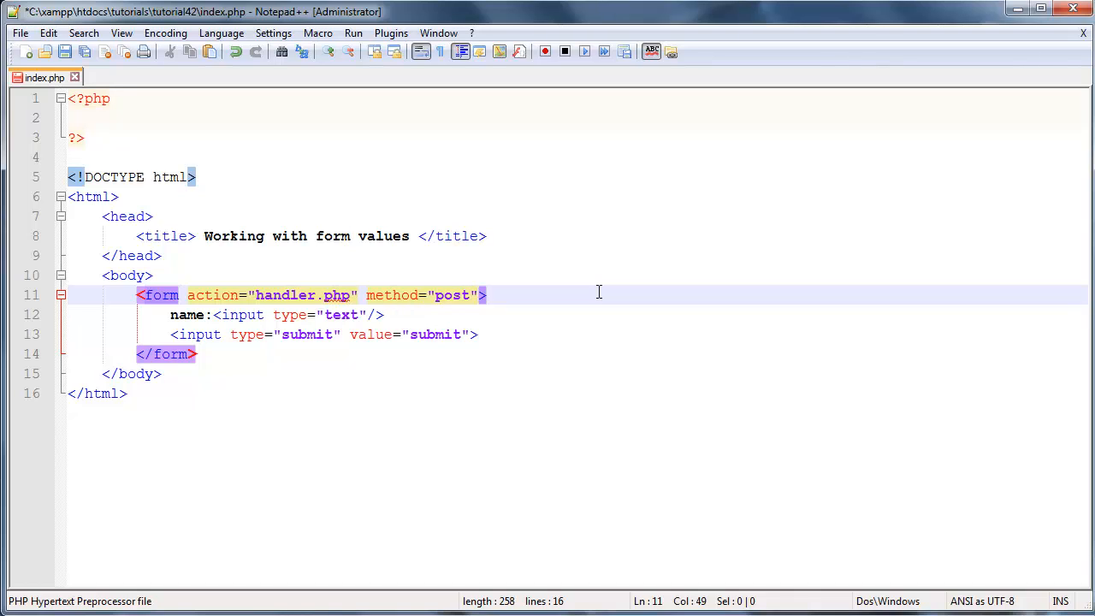
key(BackSpace)
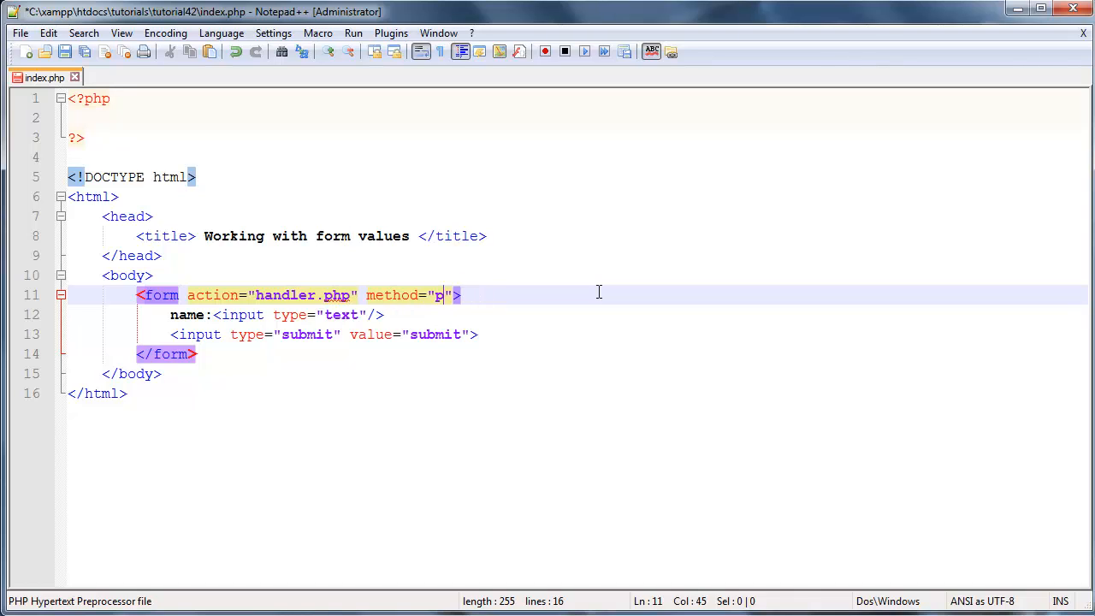
text(et)
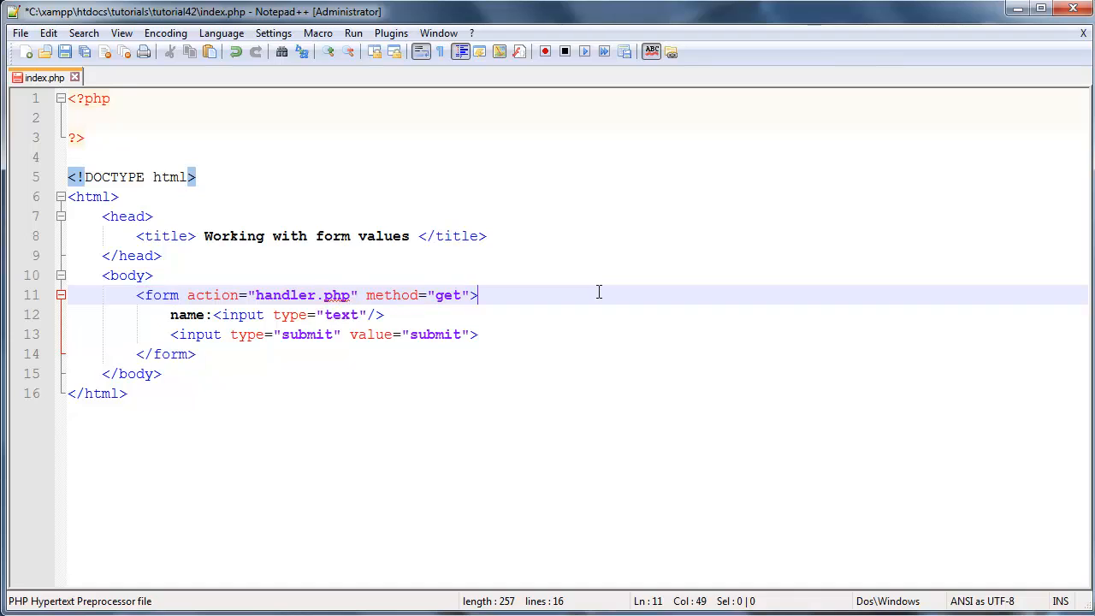
mouse_move(452, 314)
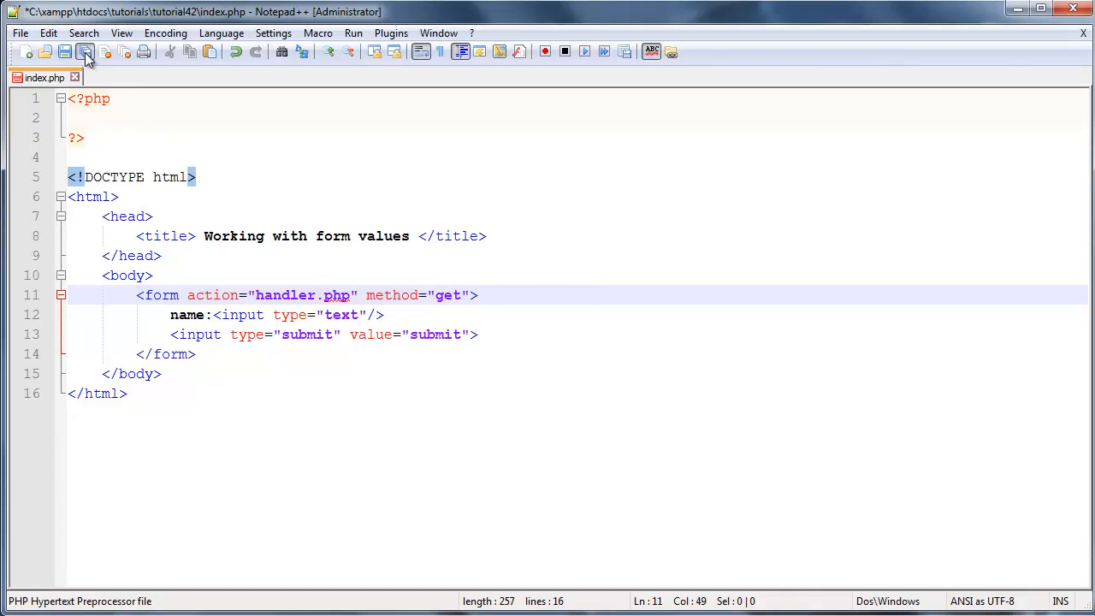
Save index.php, submit the form in Firefox and land on the 404 for handler.php.
click(85, 51)
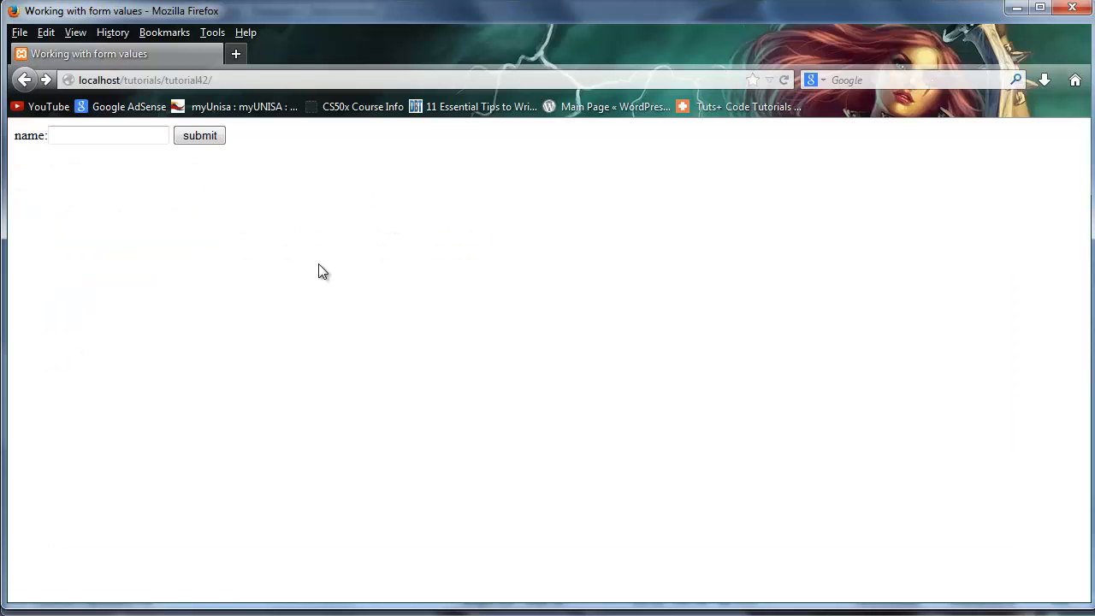
click(199, 136)
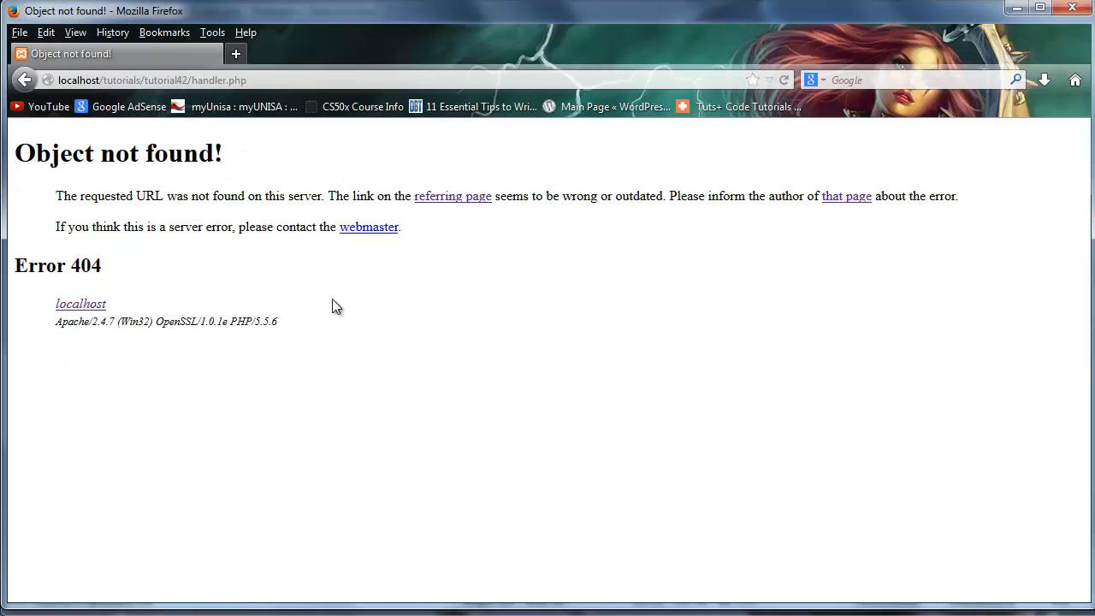
mouse_move(517, 304)
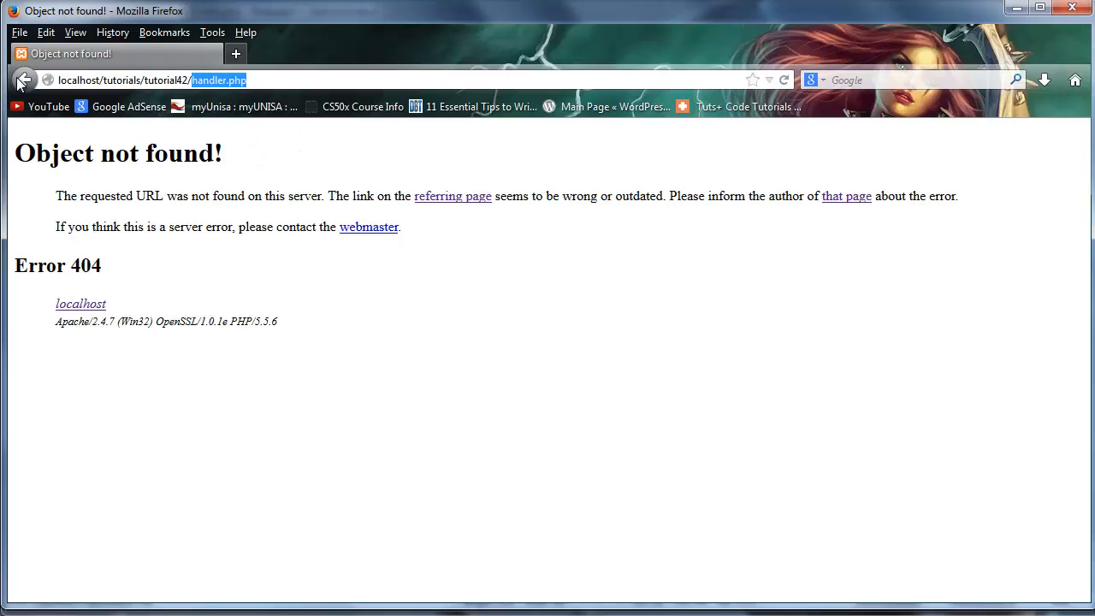
click(24, 80)
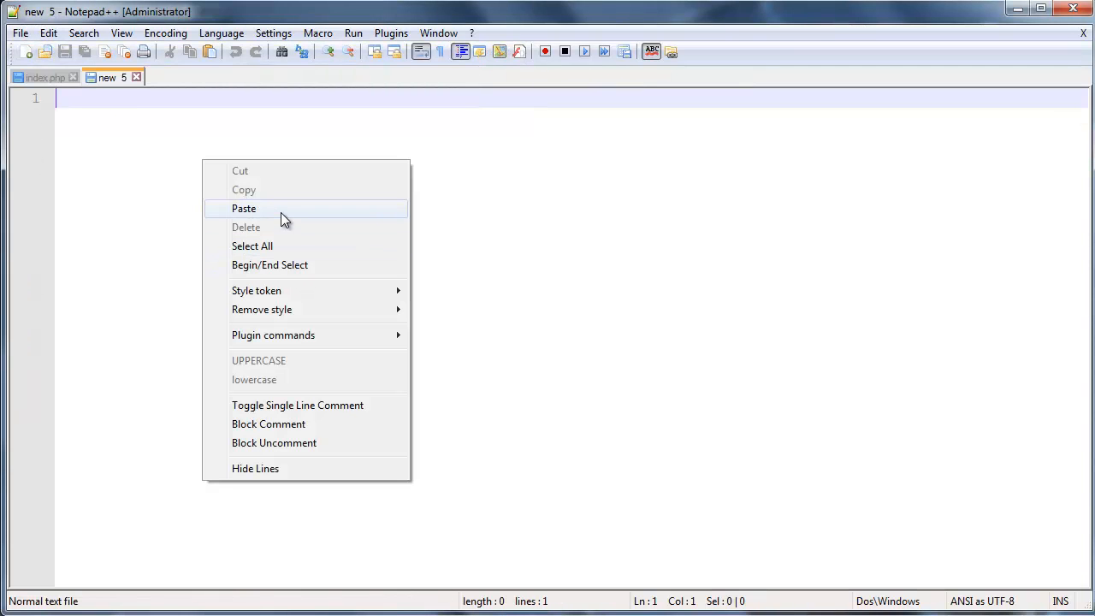
Paste the page code into a new file and save it as handler.php.
click(21, 32)
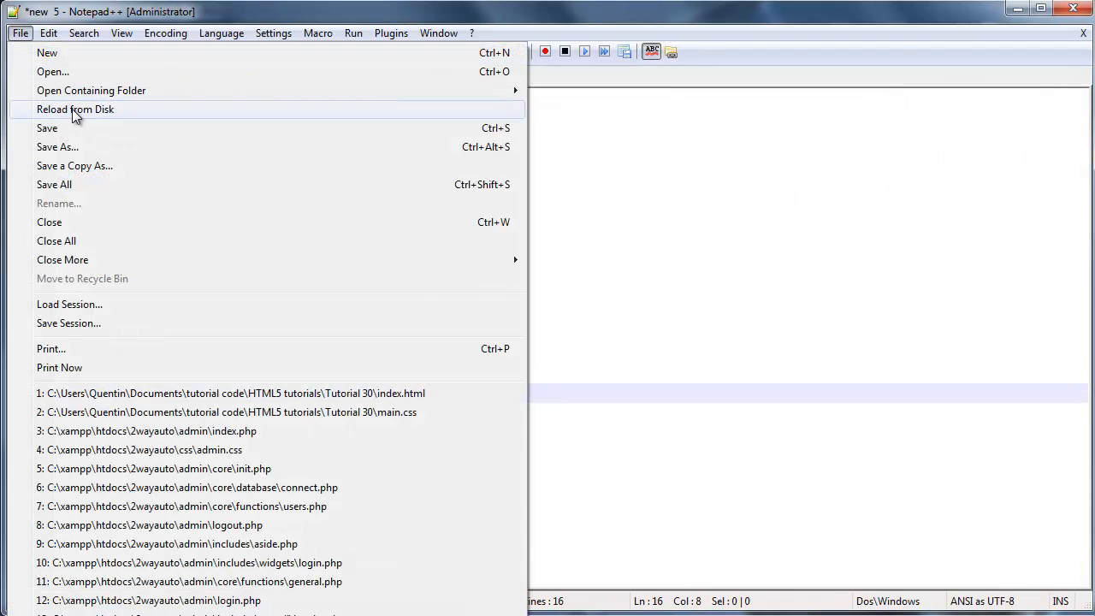
click(59, 147)
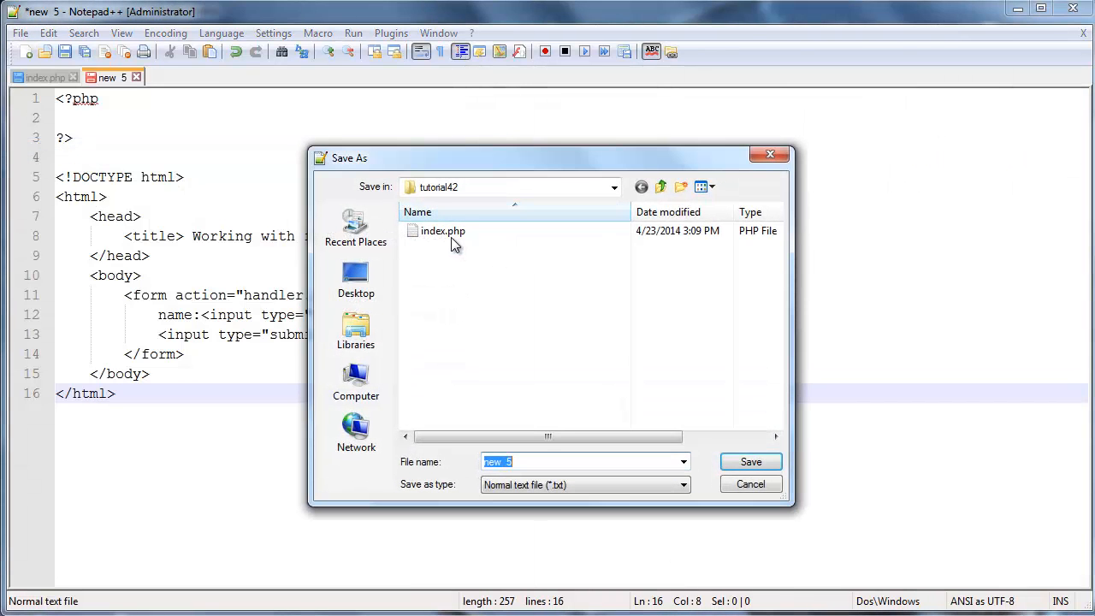
mouse_move(550, 461)
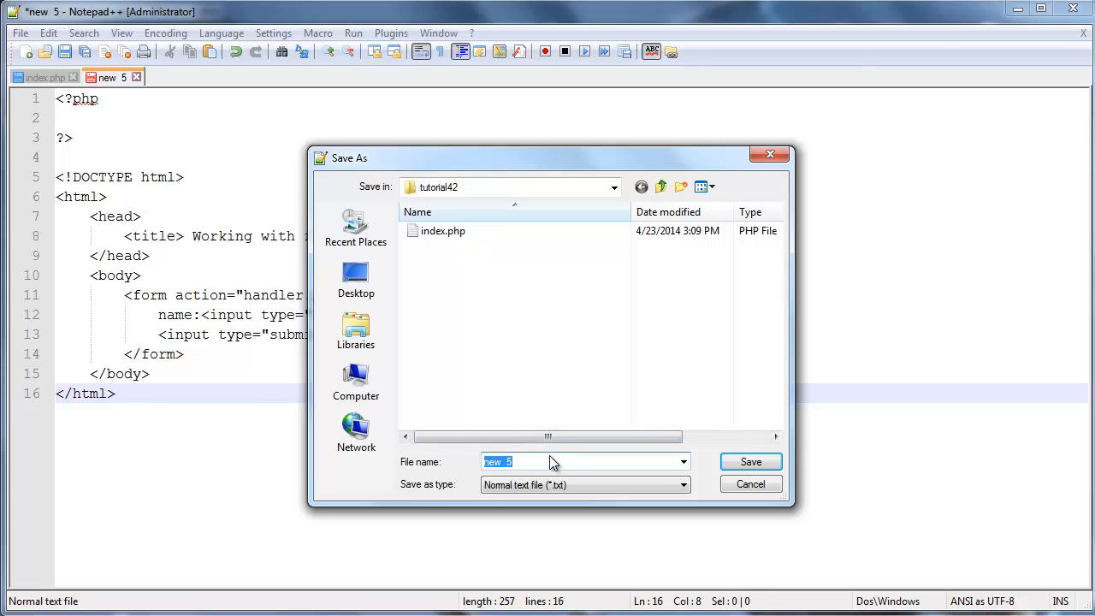
text(handler)
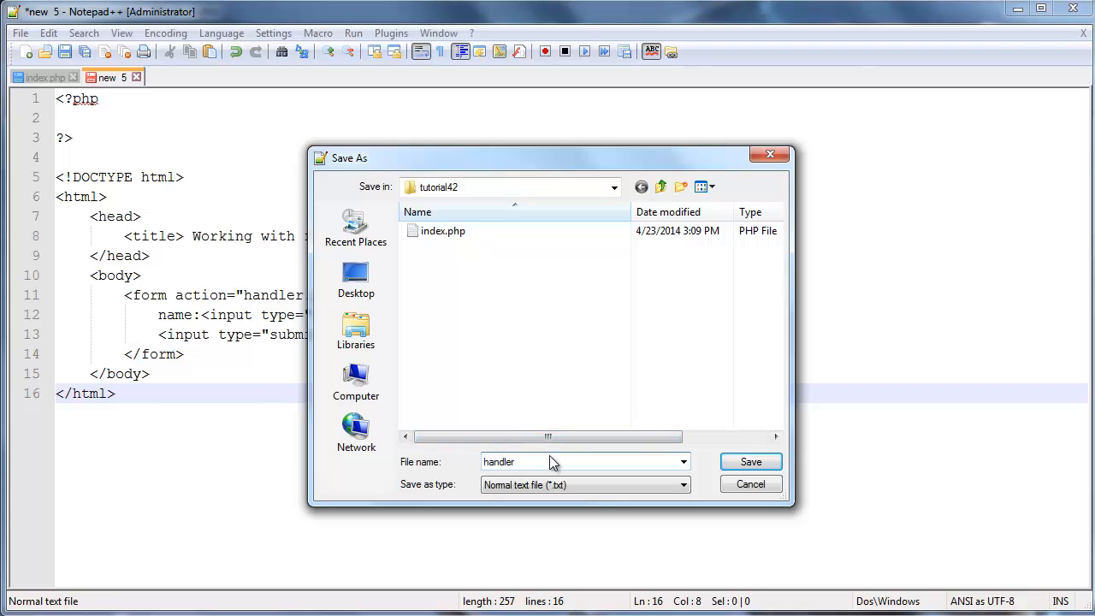
click(750, 462)
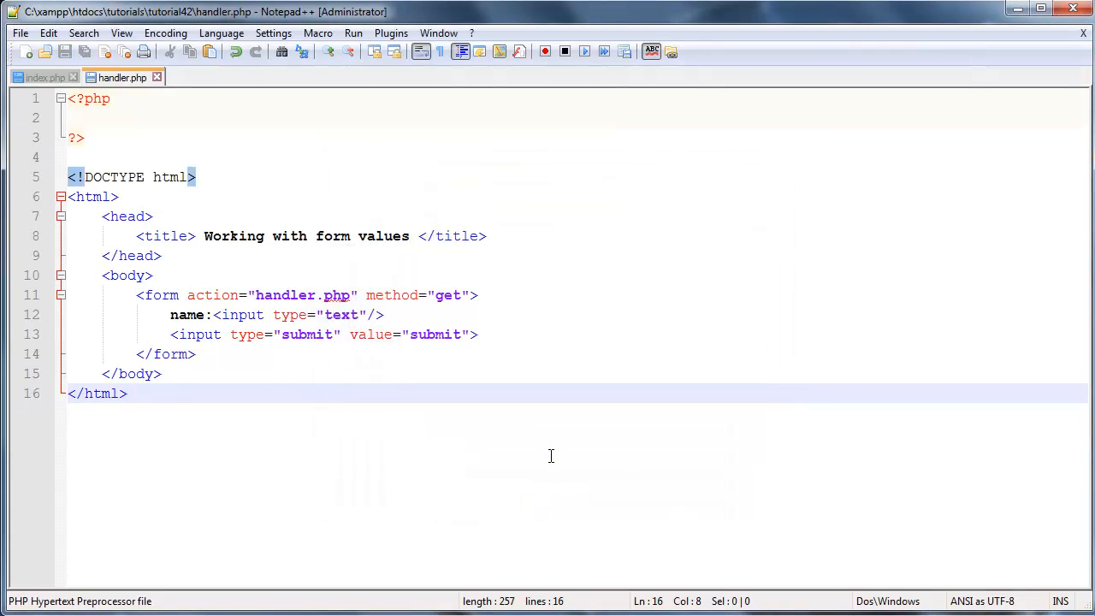
mouse_move(226, 354)
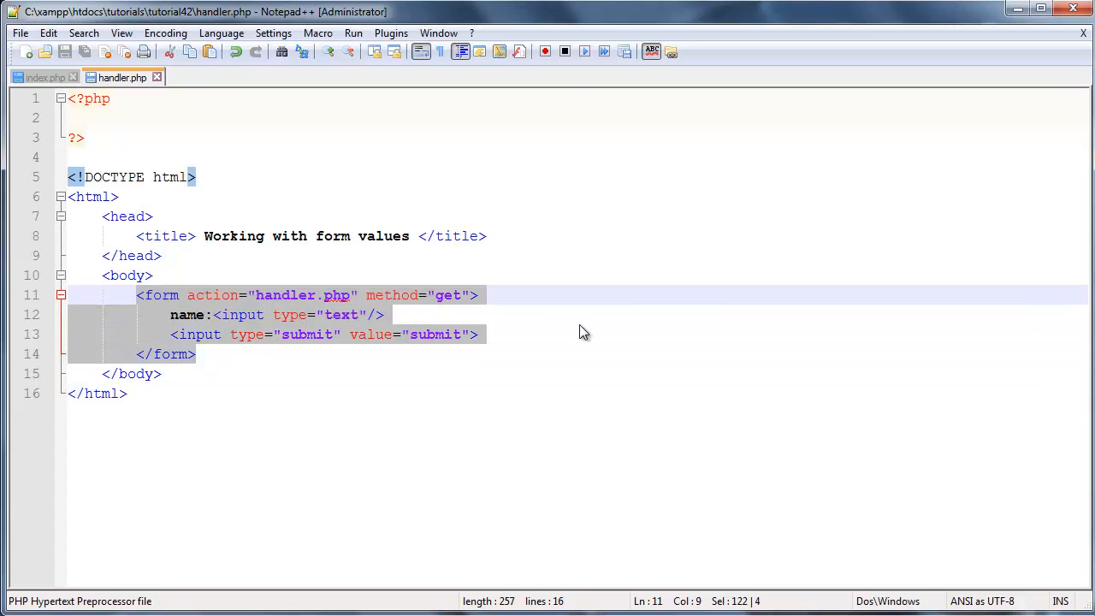
Replace the form with <h2>Handling your data</h2> in the body and save handler.php.
key(Delete)
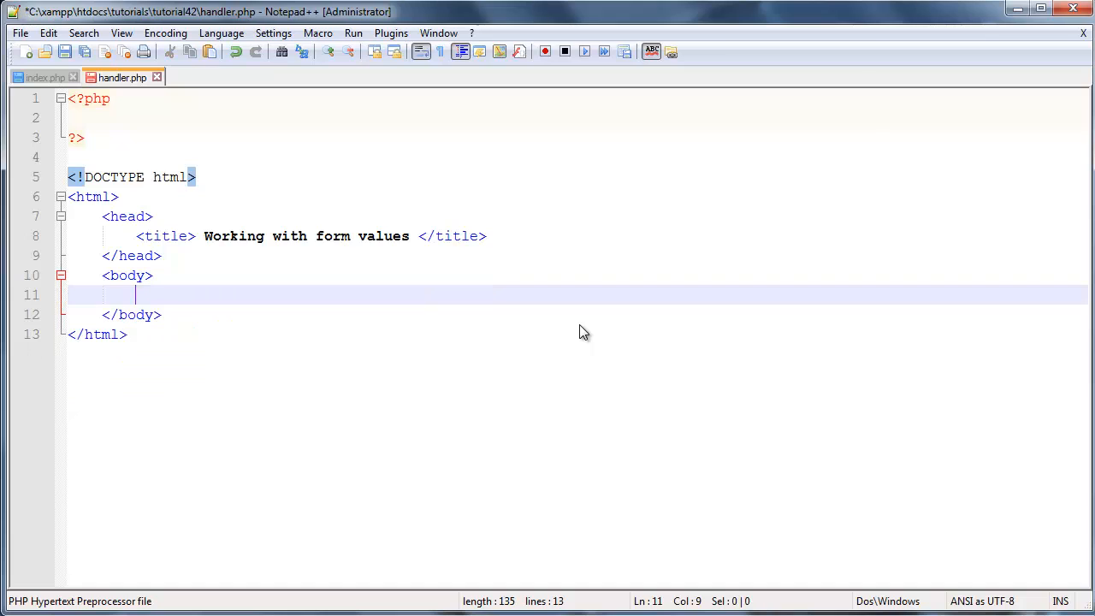
text(<>)
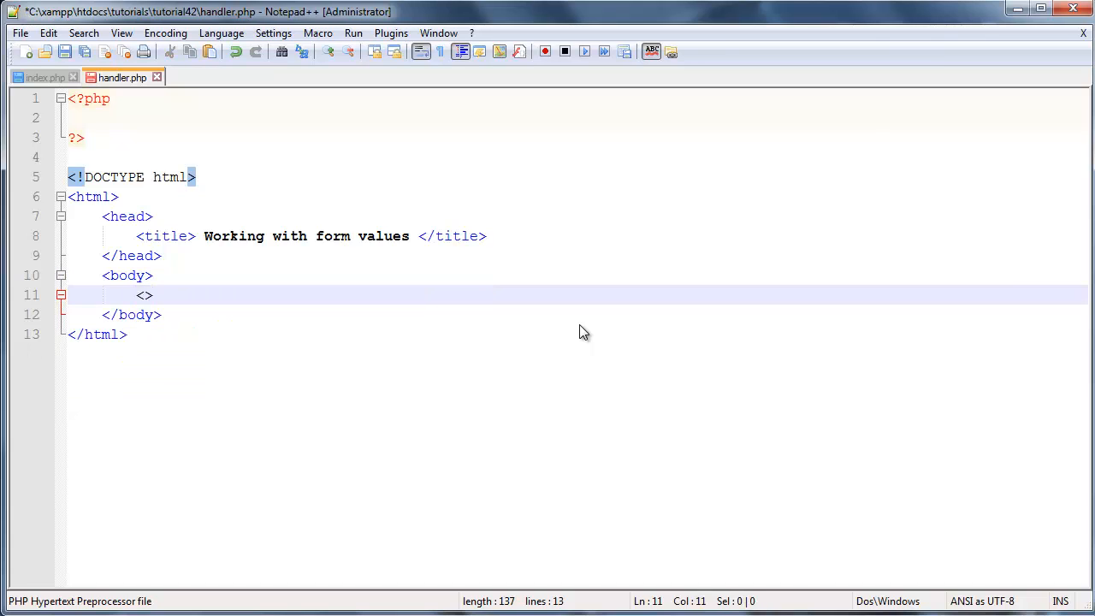
text(h2)
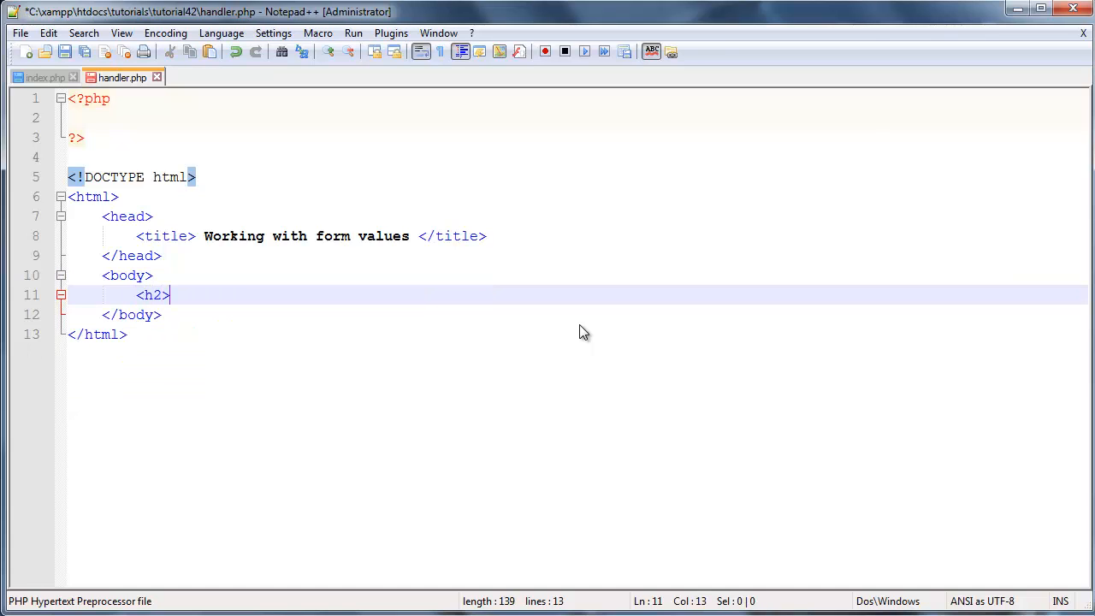
text(<>)
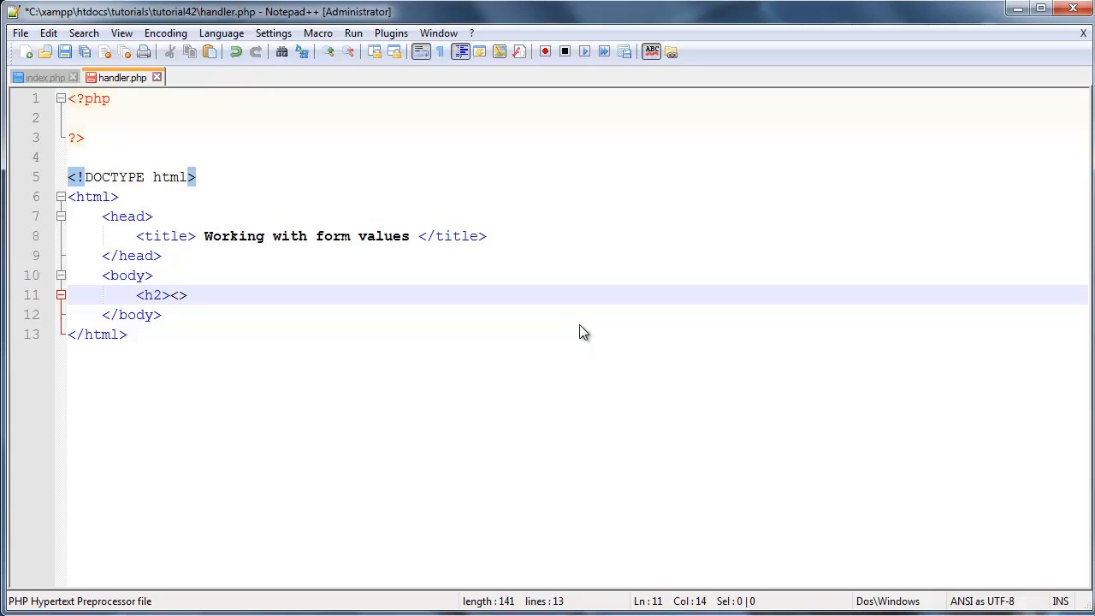
text(/h2)
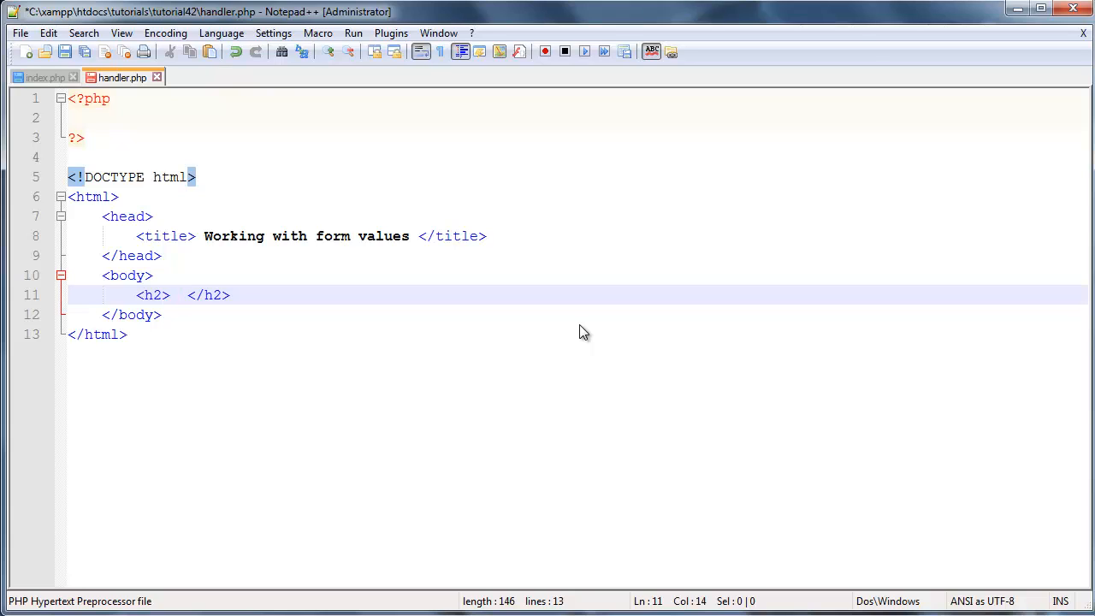
text(Handling)
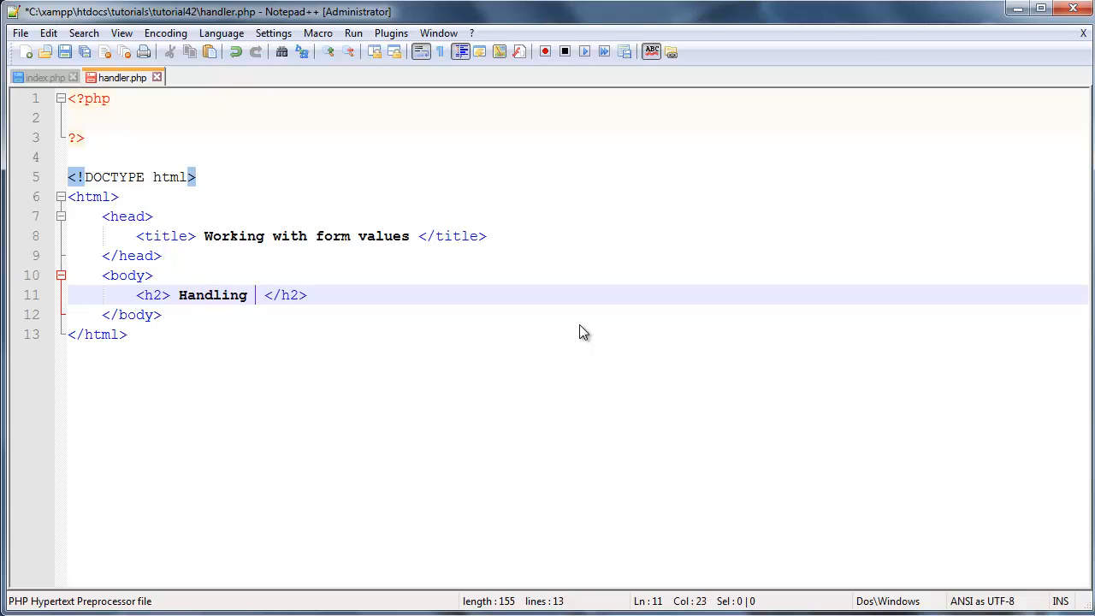
text(your adata)
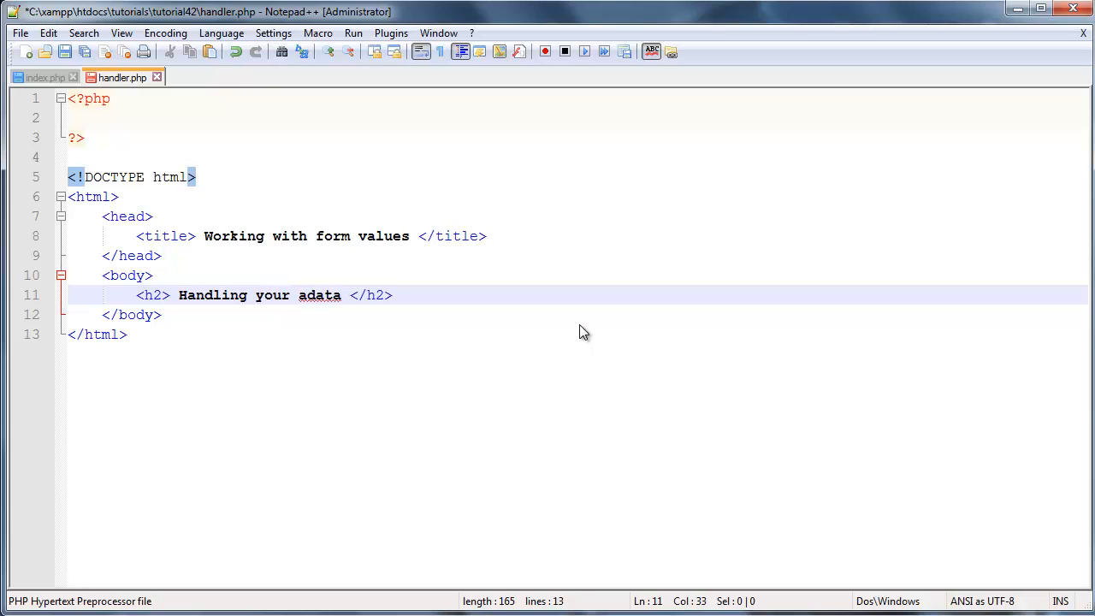
key(Backspace)
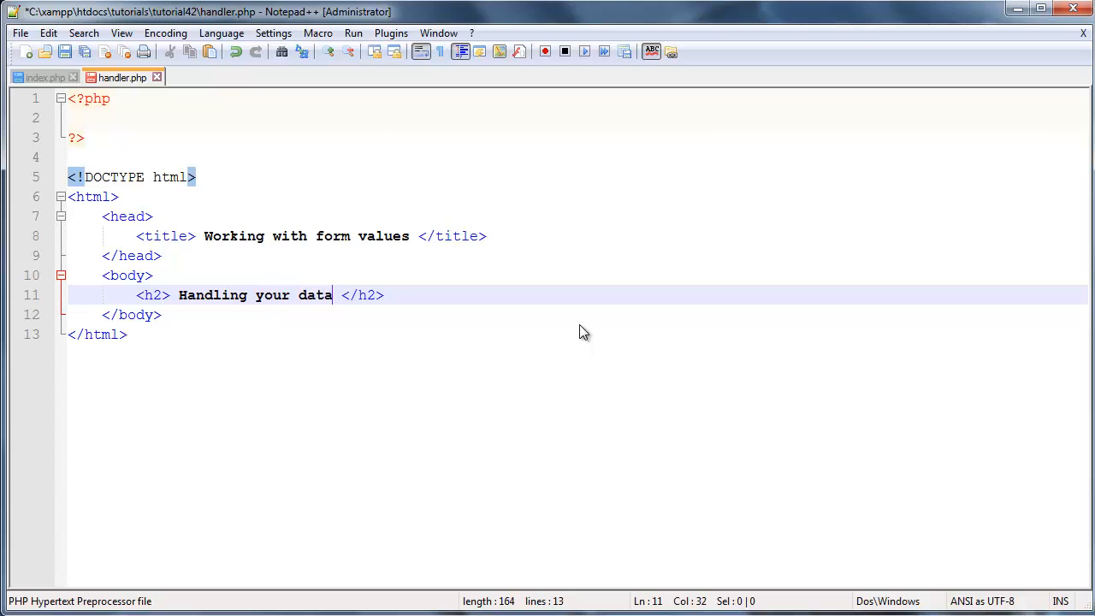
click(65, 52)
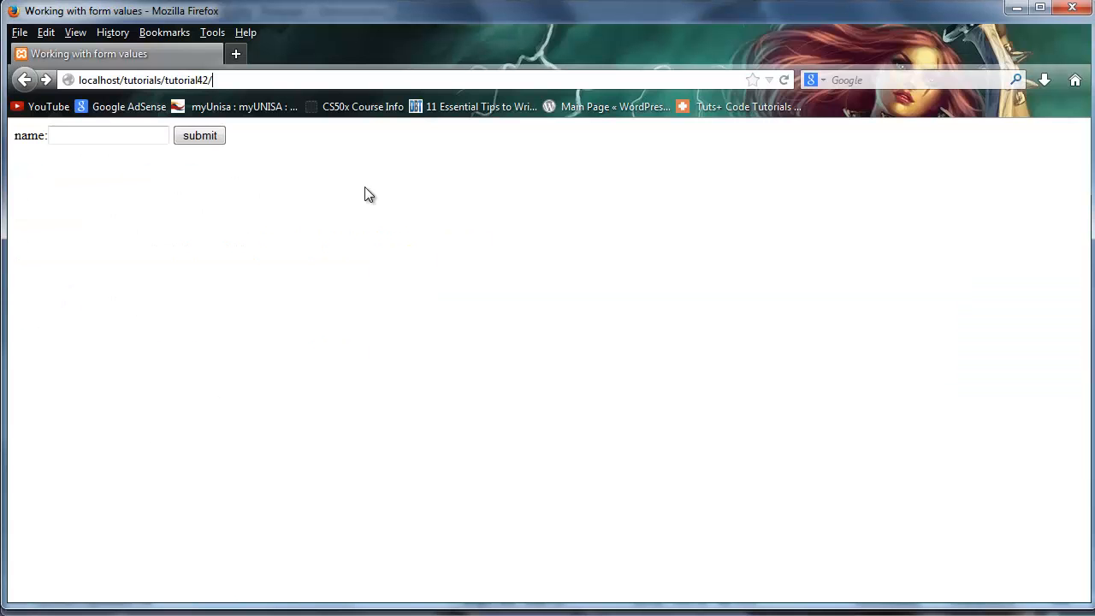
mouse_move(804, 58)
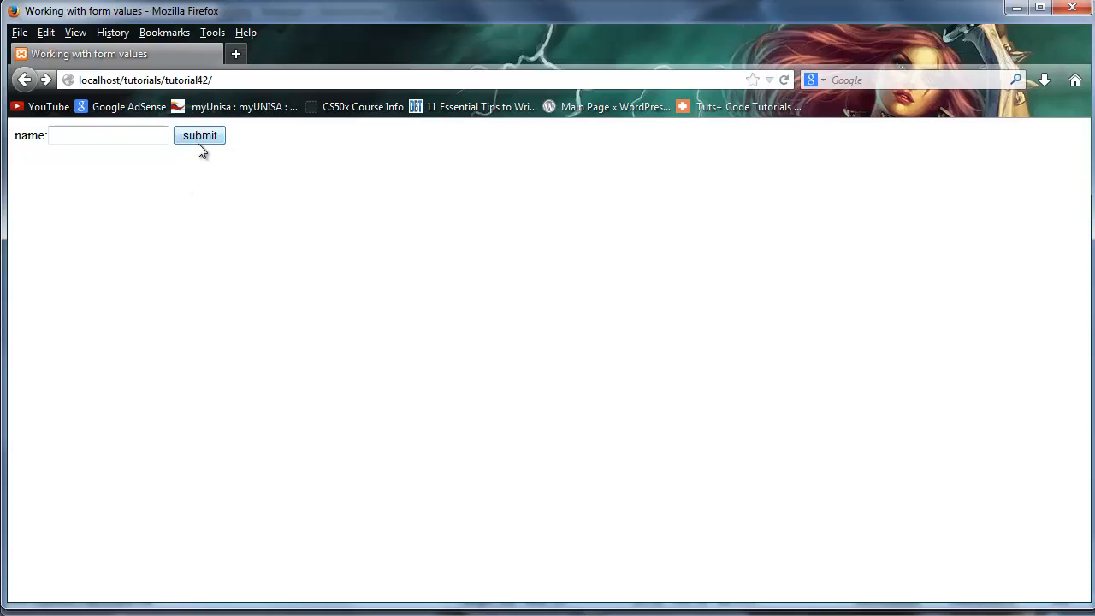
Submit the form in Firefox and view handler.php showing 'Handling your data'.
click(198, 135)
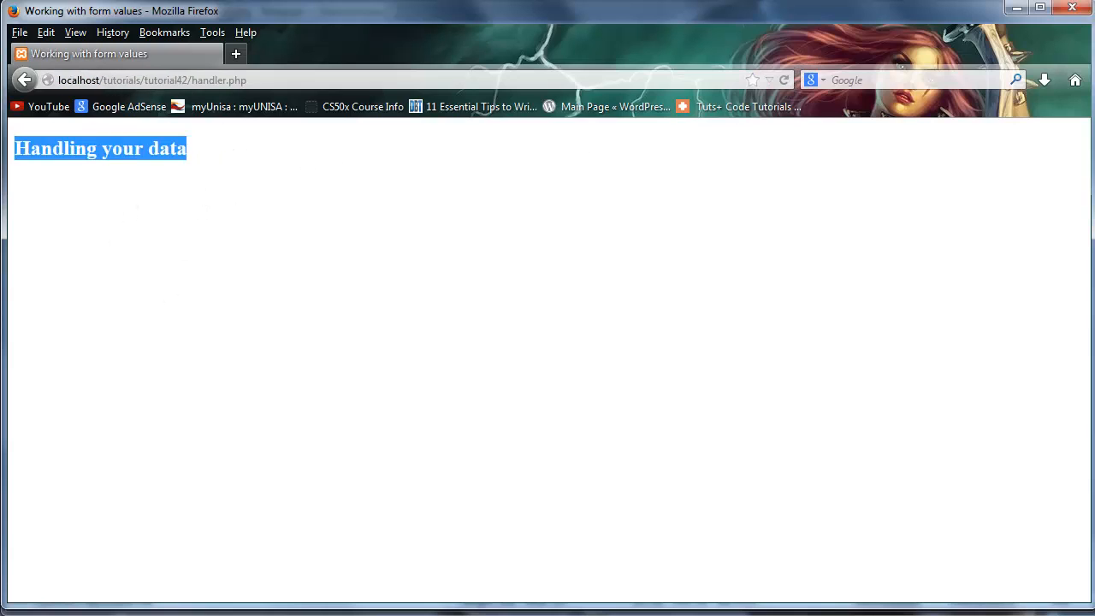
click(294, 178)
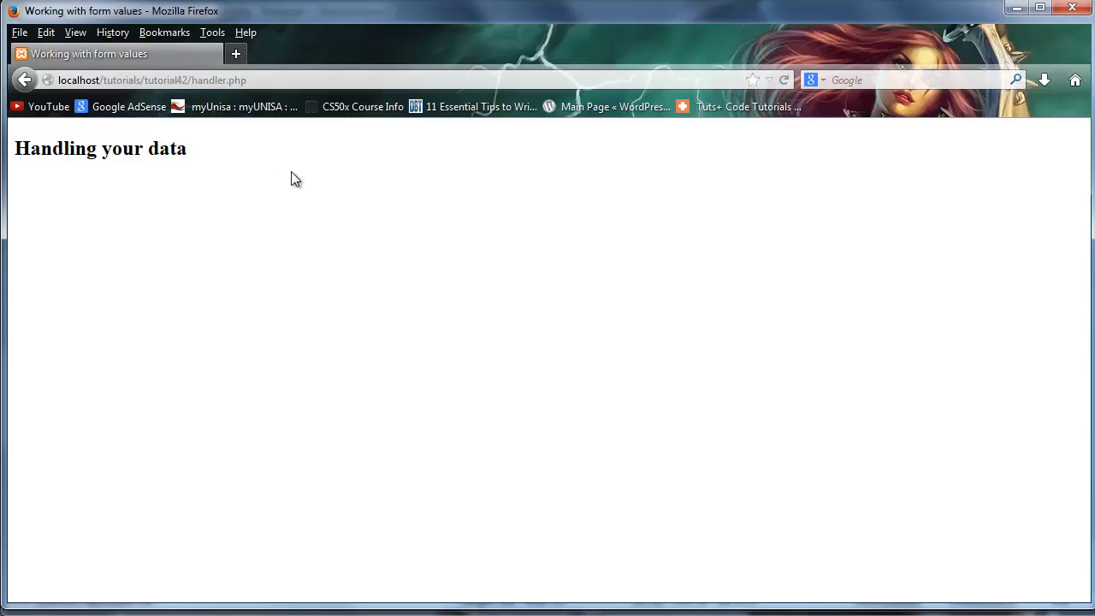
mouse_move(328, 214)
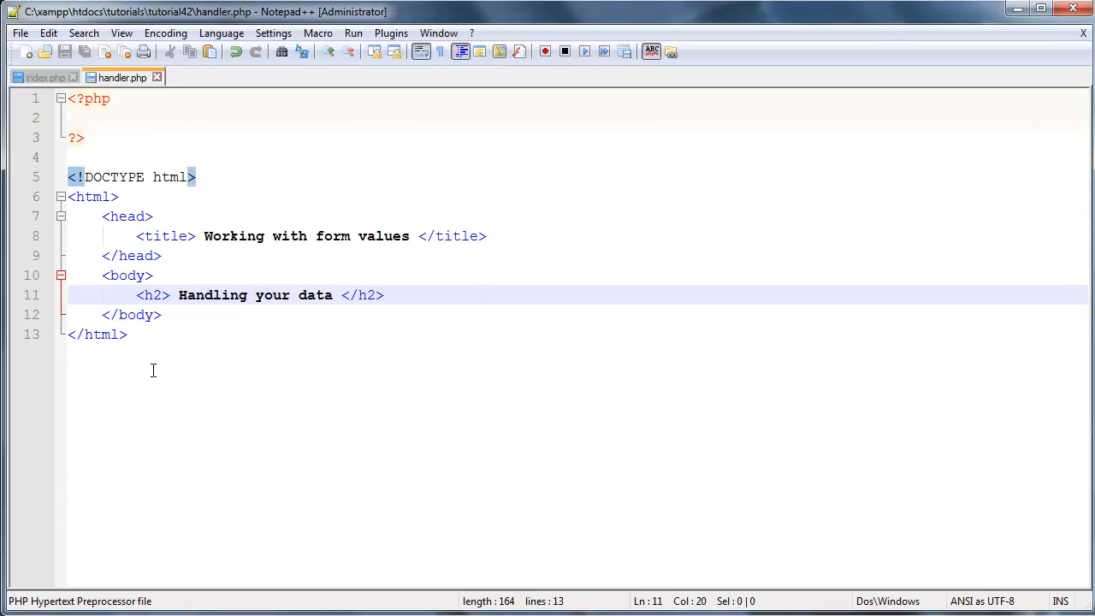
mouse_move(414, 407)
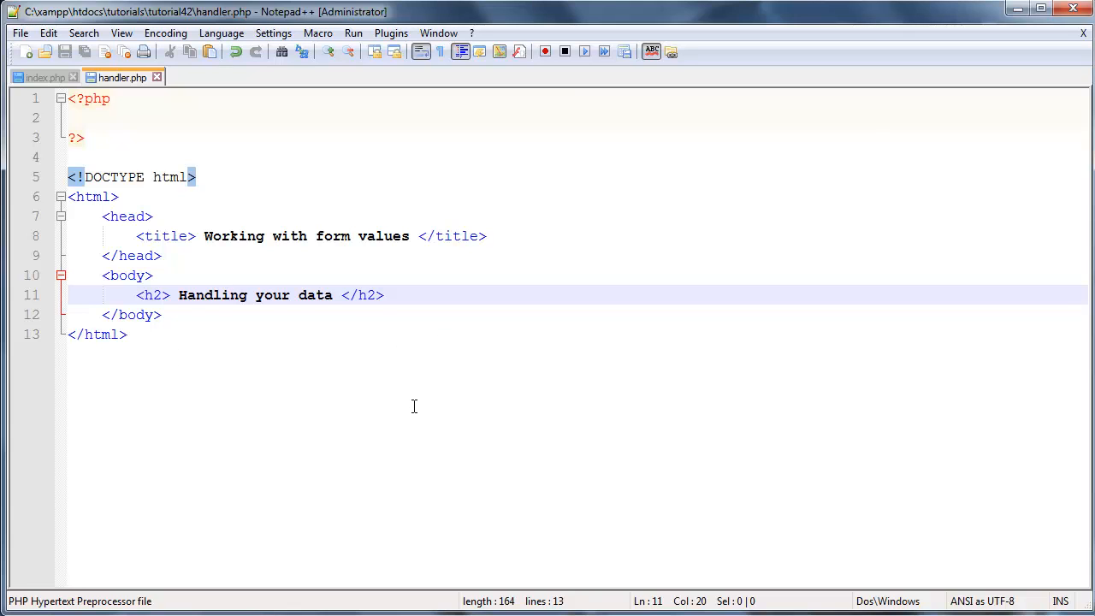